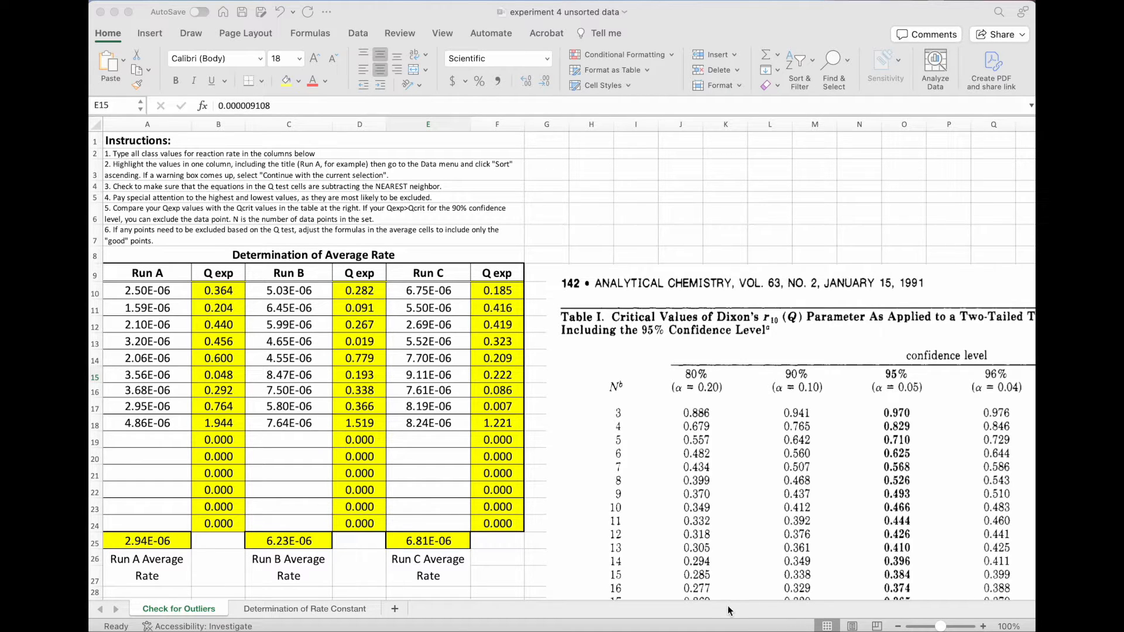
mouse_move(700, 615)
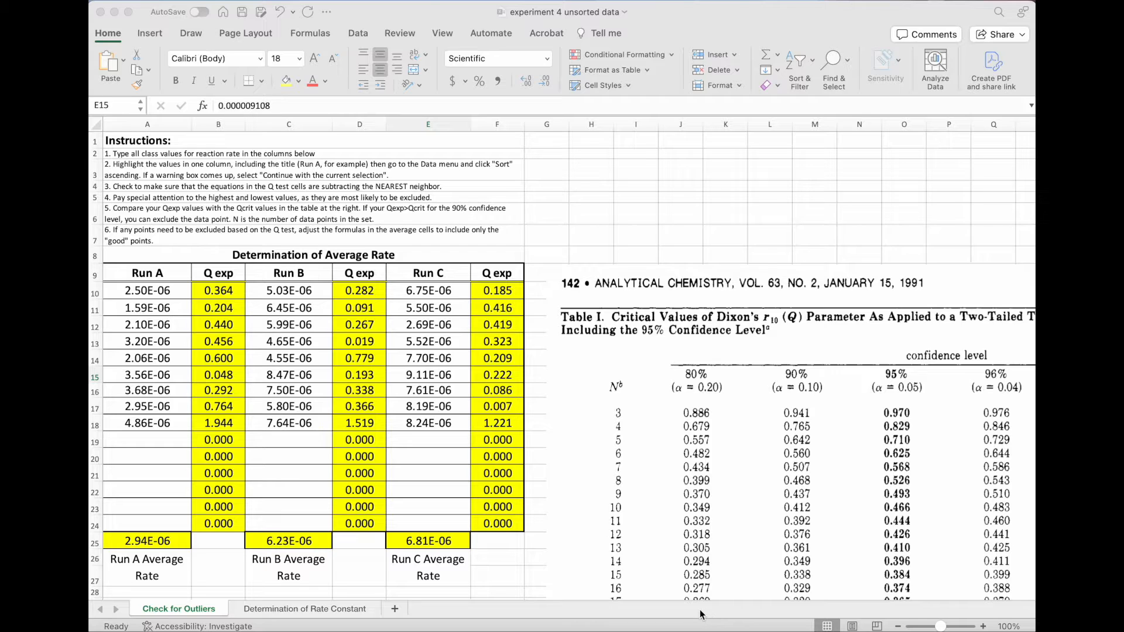
mouse_move(687, 608)
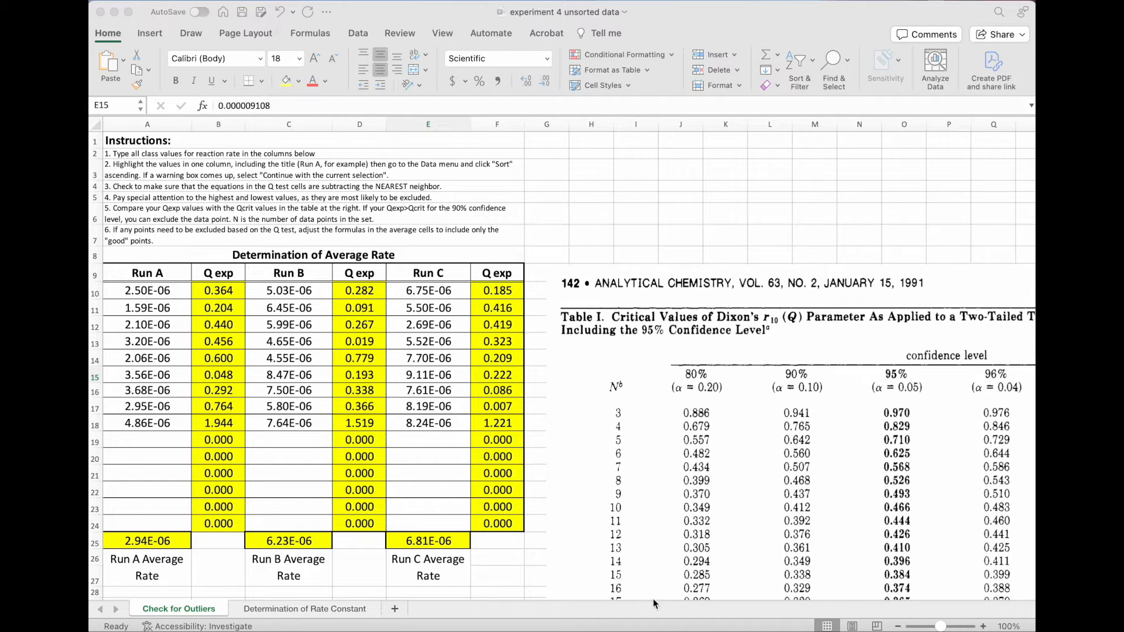
mouse_move(182, 293)
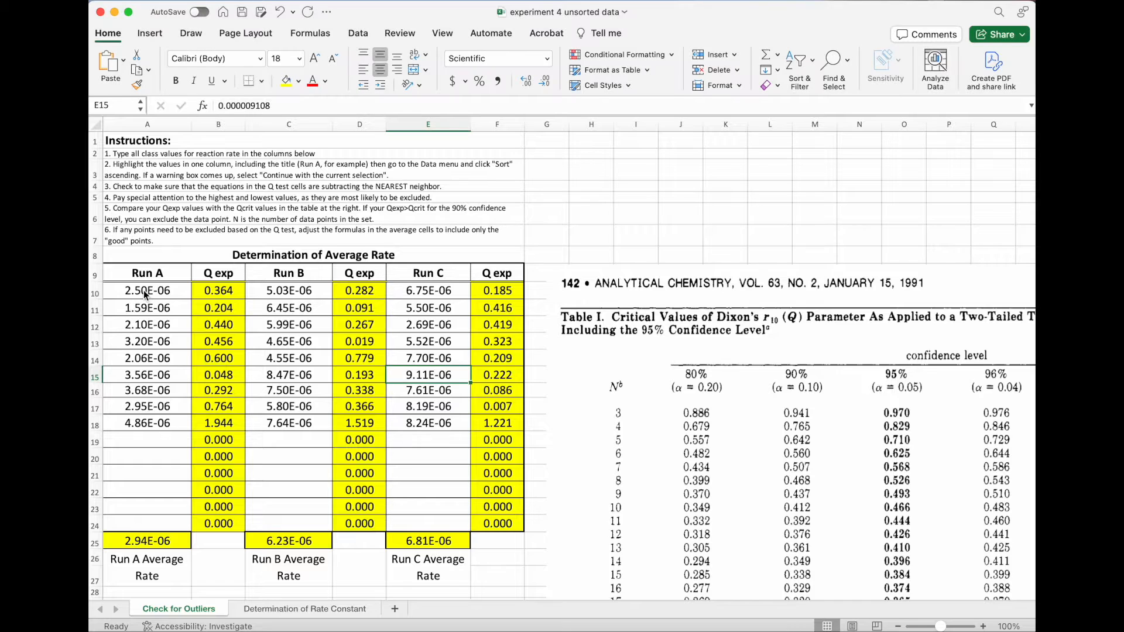
Sort only the selected Run A rate values A10:A18 ascending via Data > Sort
drag(147, 291, 148, 422)
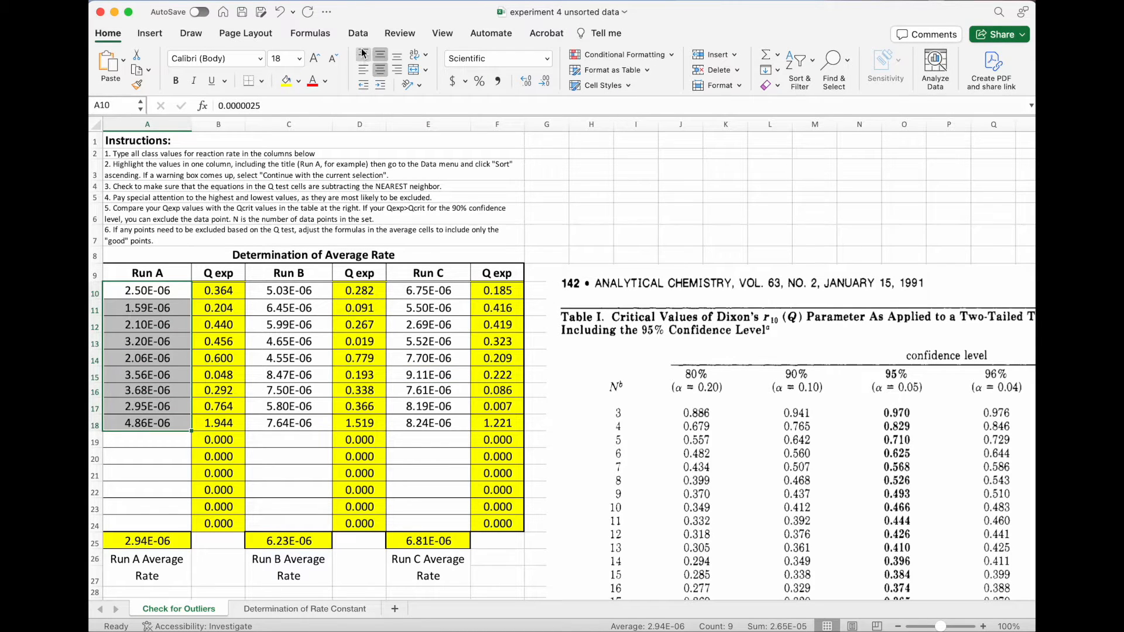
click(359, 33)
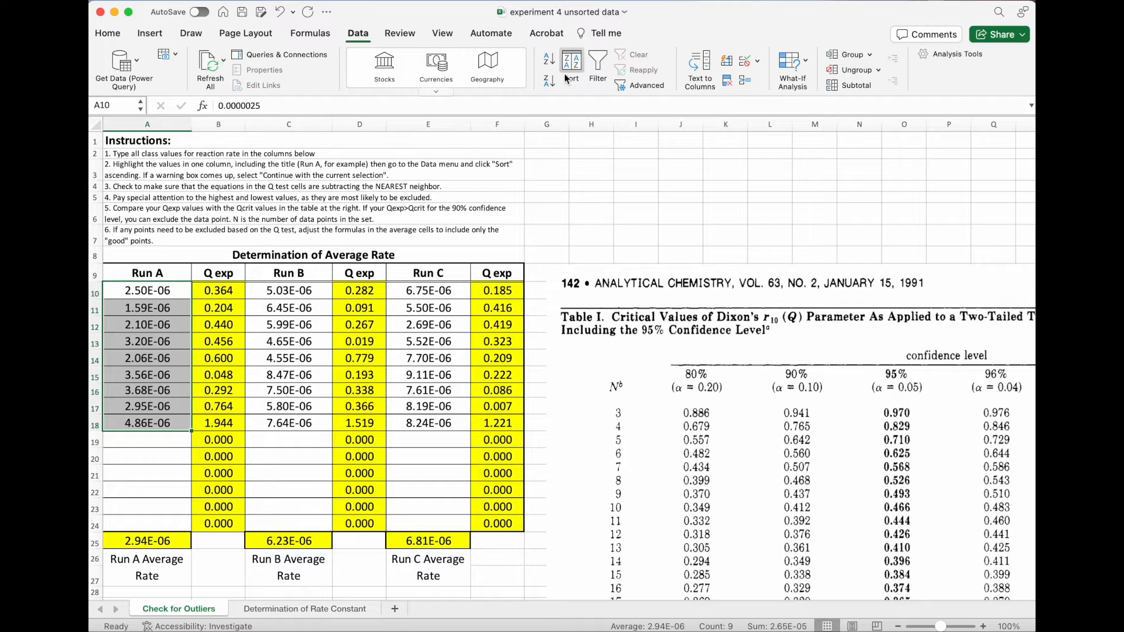
mouse_move(572, 64)
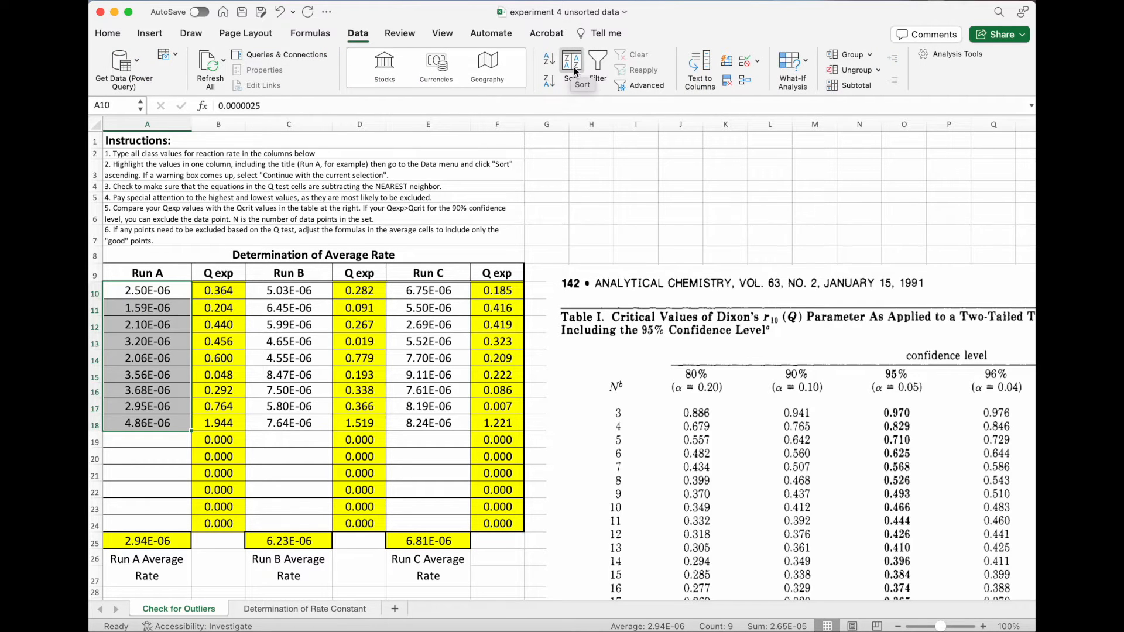
click(572, 64)
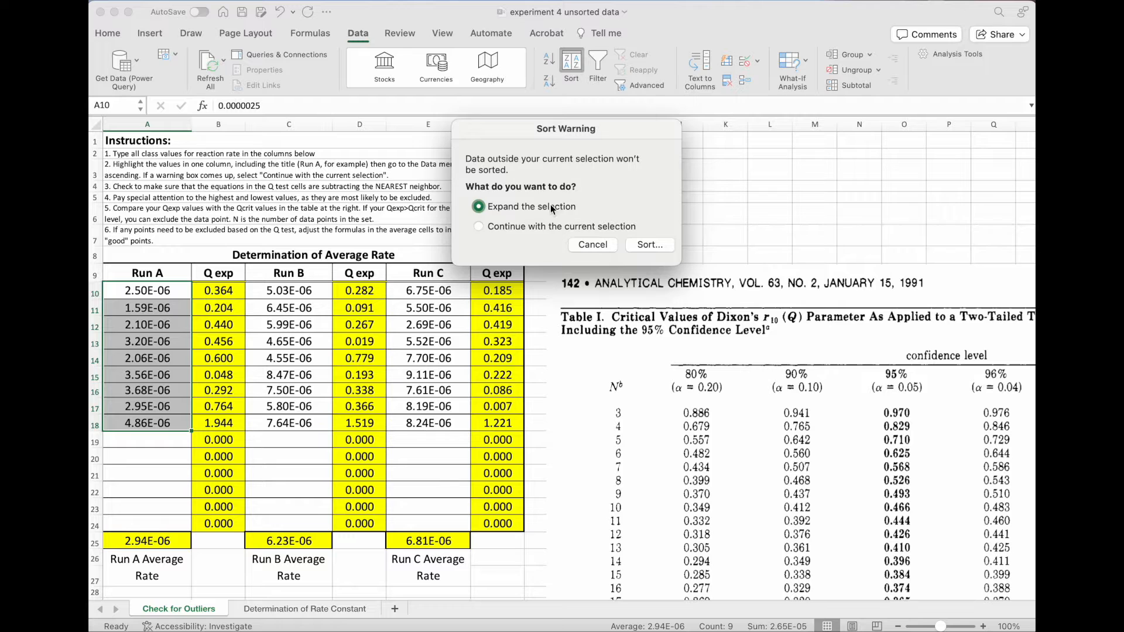
click(478, 226)
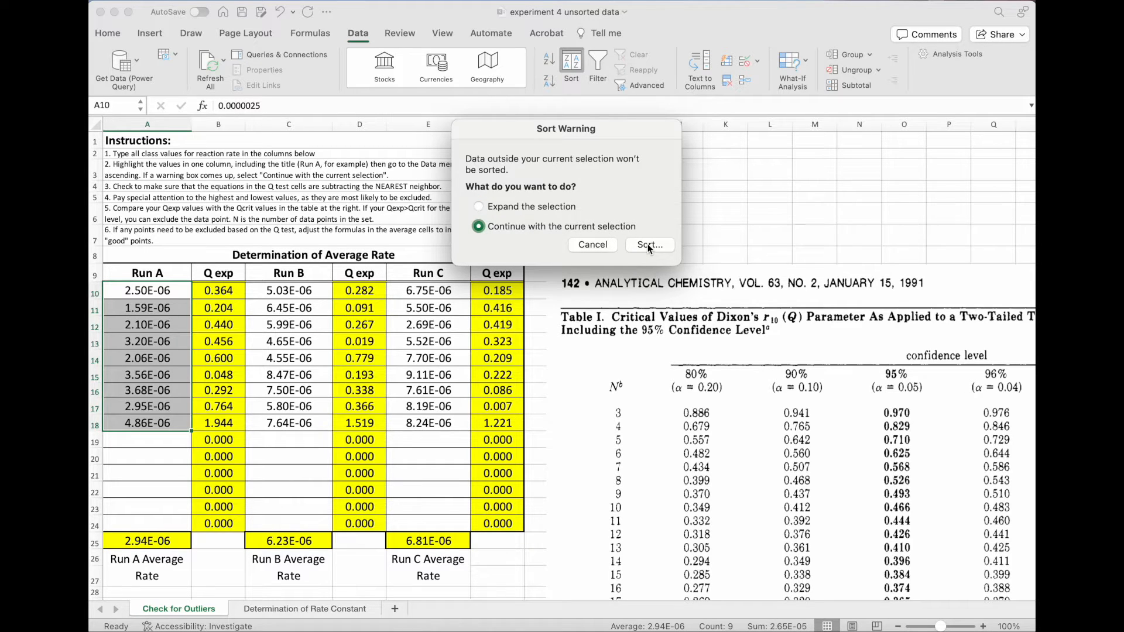
click(648, 245)
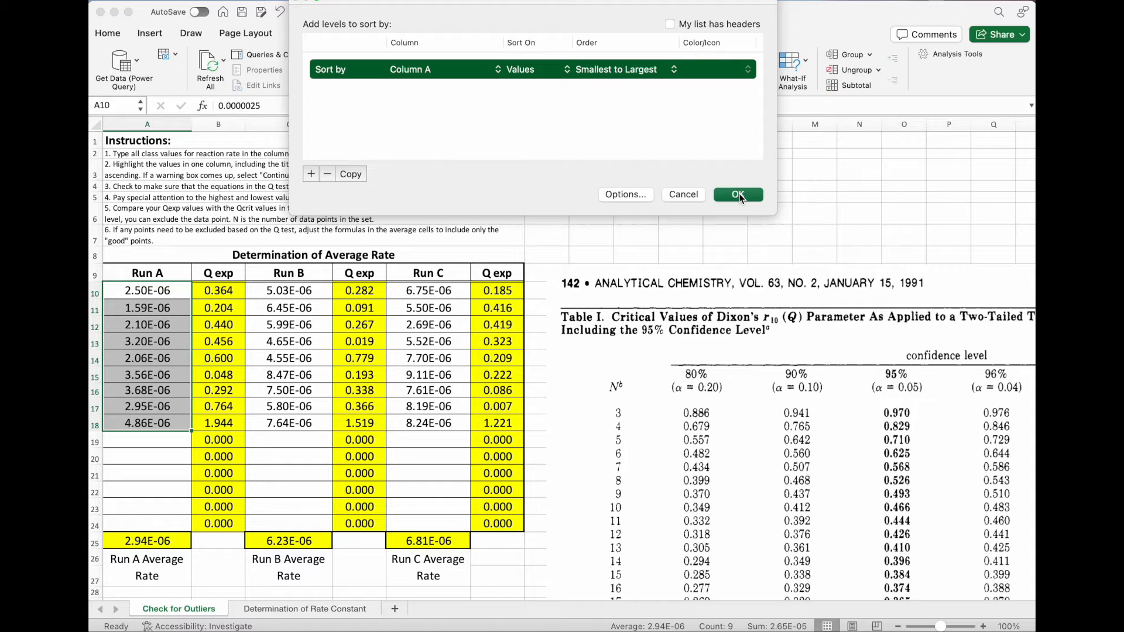
click(738, 195)
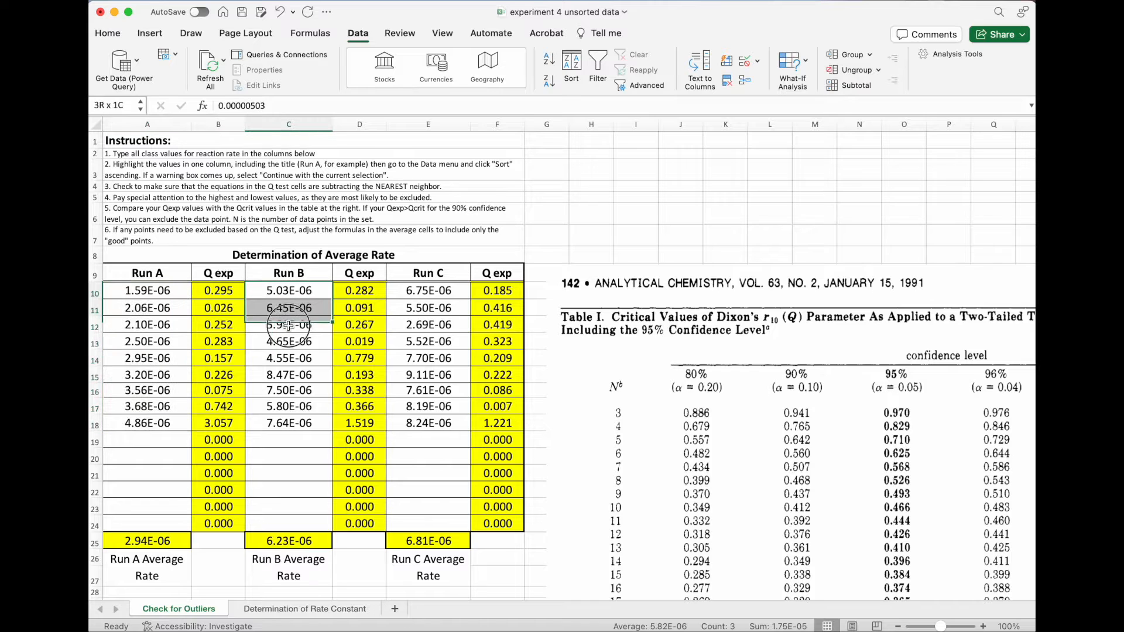
Sort the Run B rate values C10:C18 ascending within the current selection
click(571, 65)
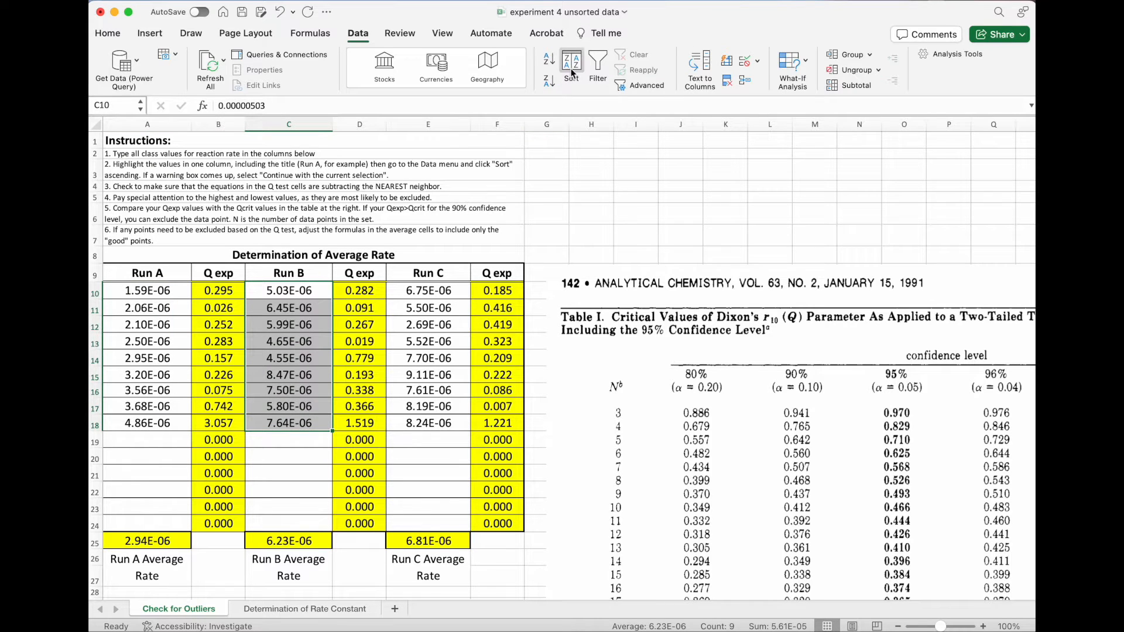
click(572, 64)
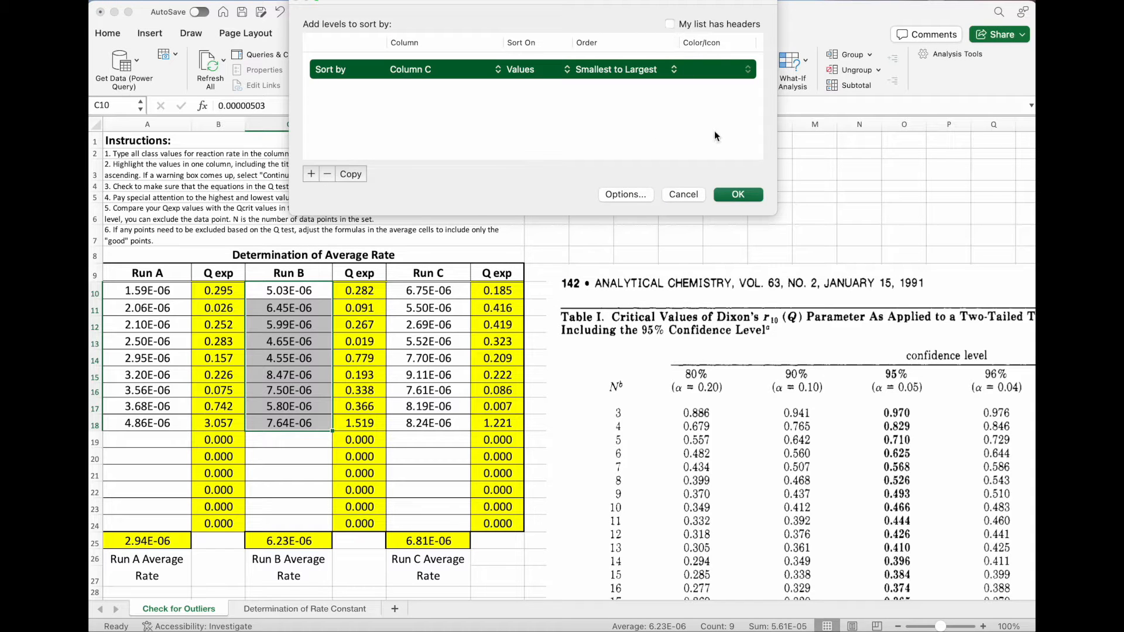
click(737, 194)
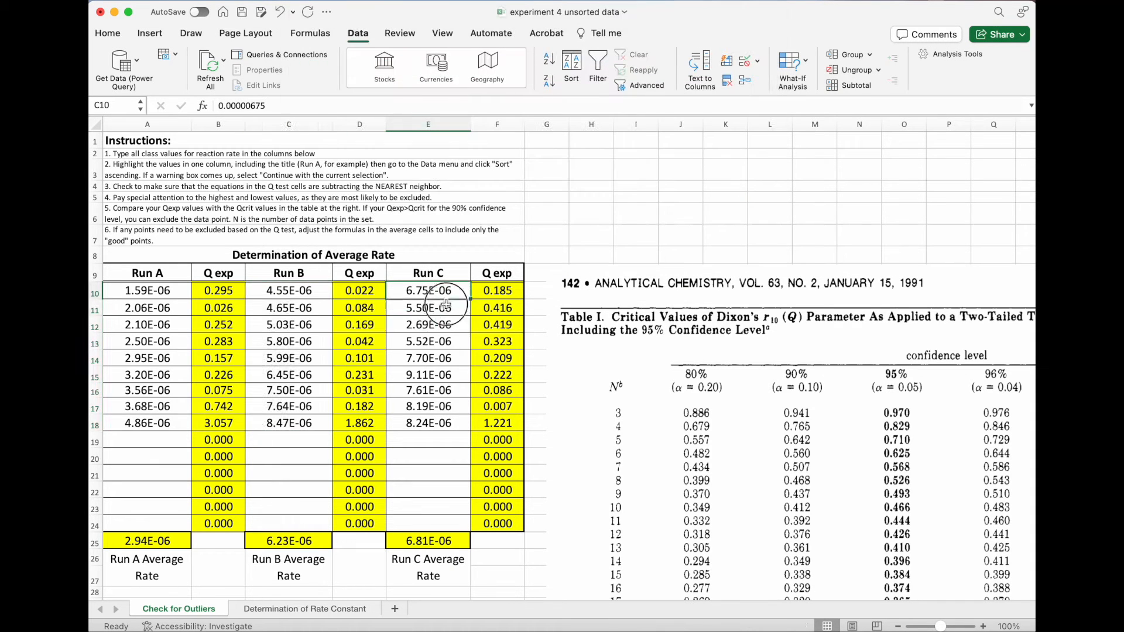
Sort the Run C rate values E10:E18 ascending within the current selection
click(572, 64)
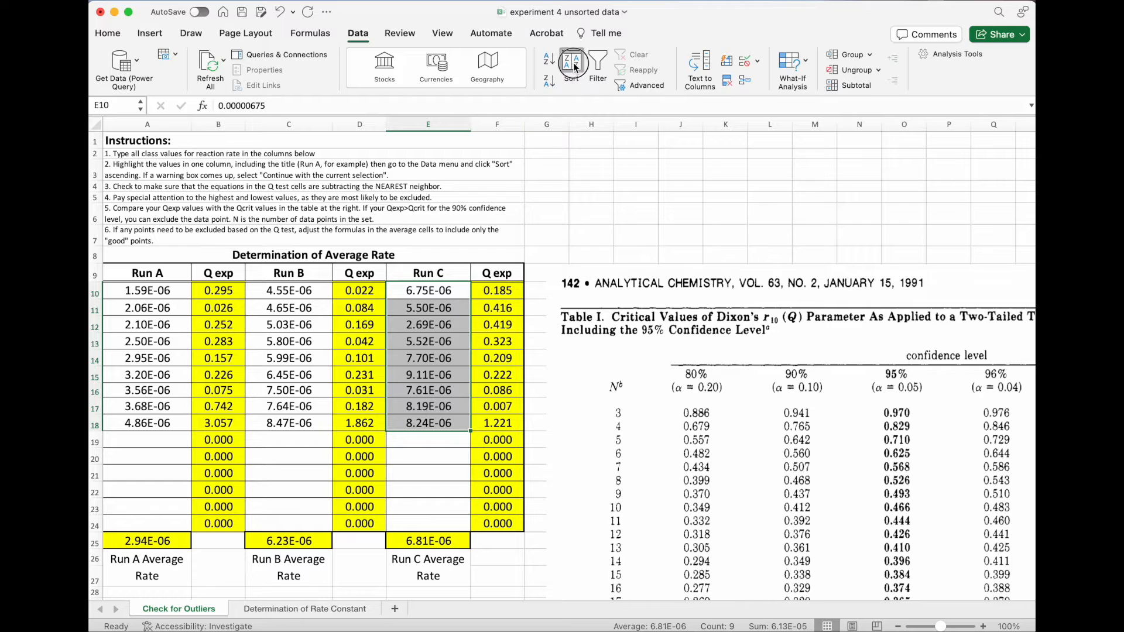
click(570, 64)
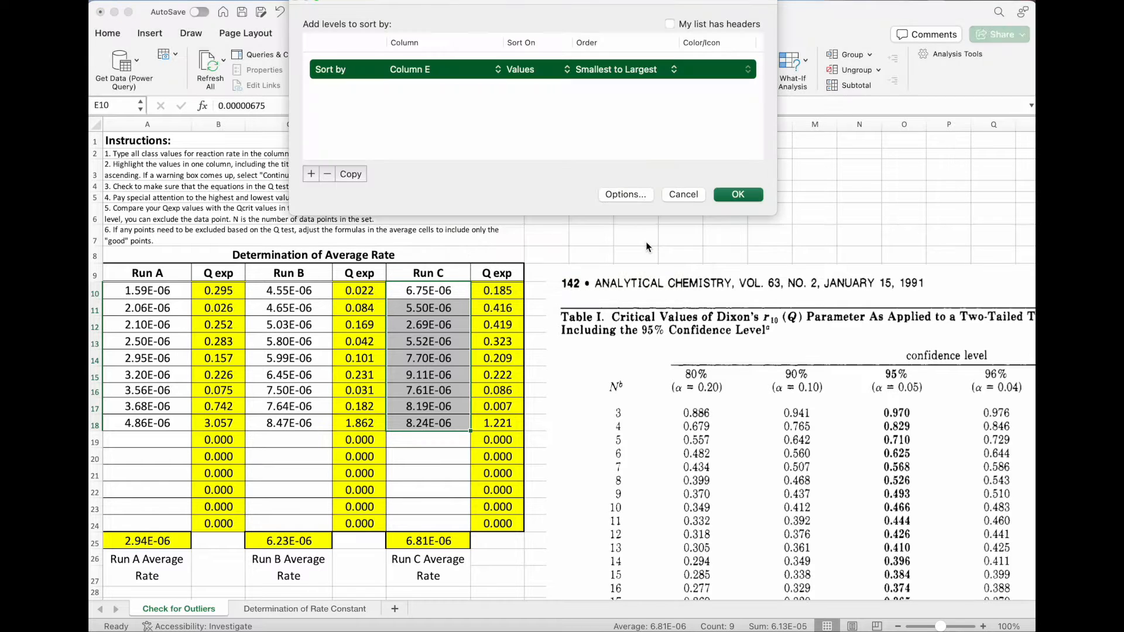
click(737, 194)
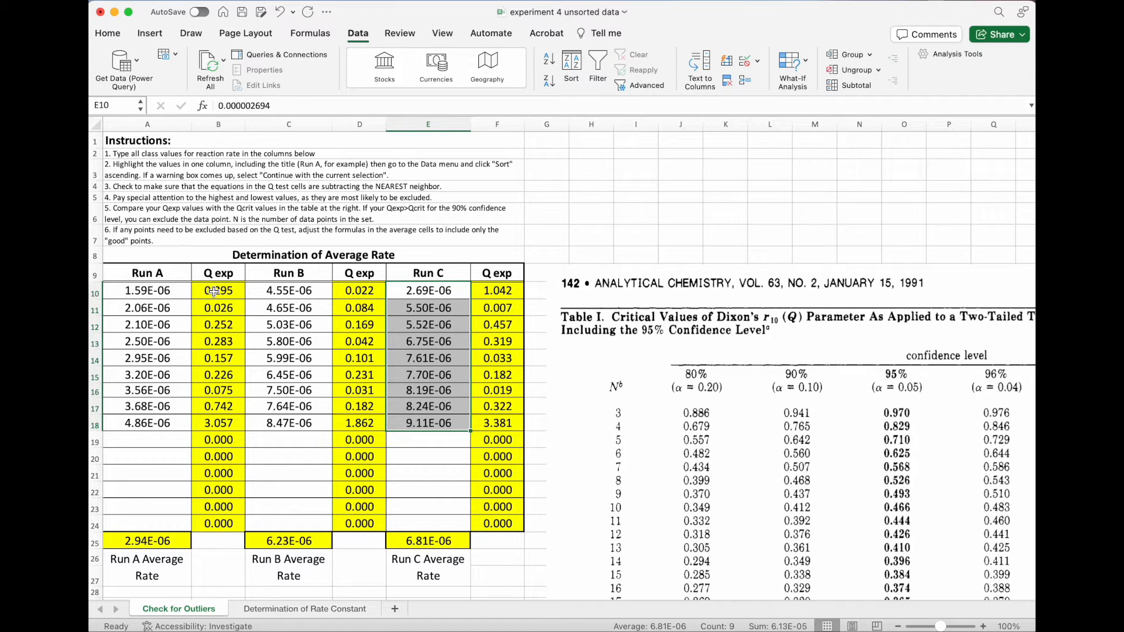
Fix B10 to divide by A$18-A$10 so the first Run A Q exp reads 0.143
click(218, 290)
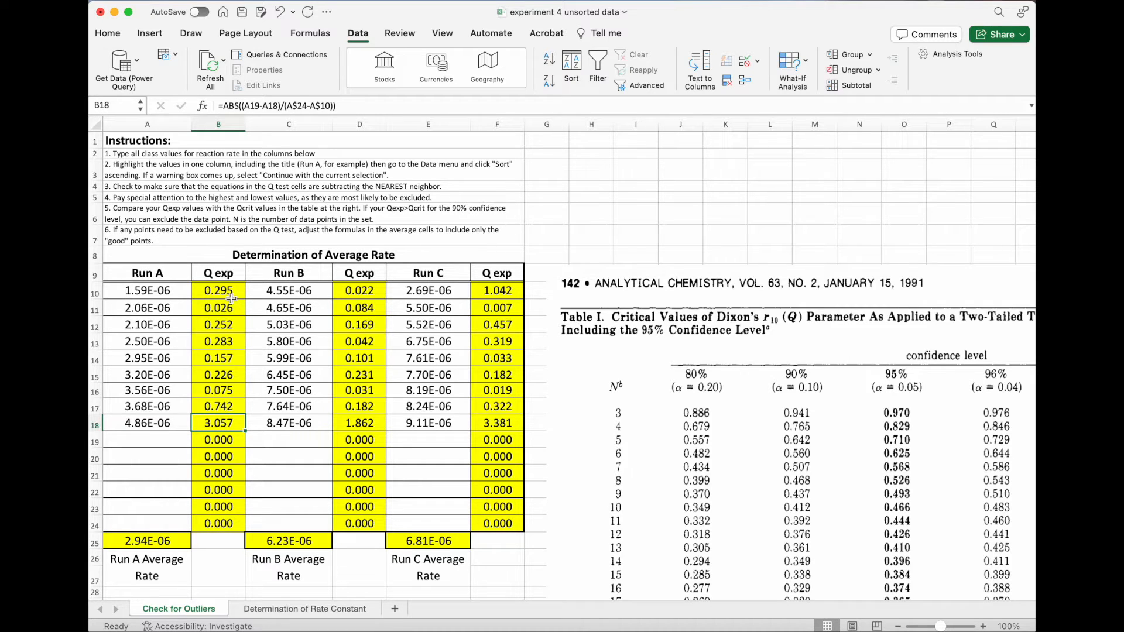
click(218, 291)
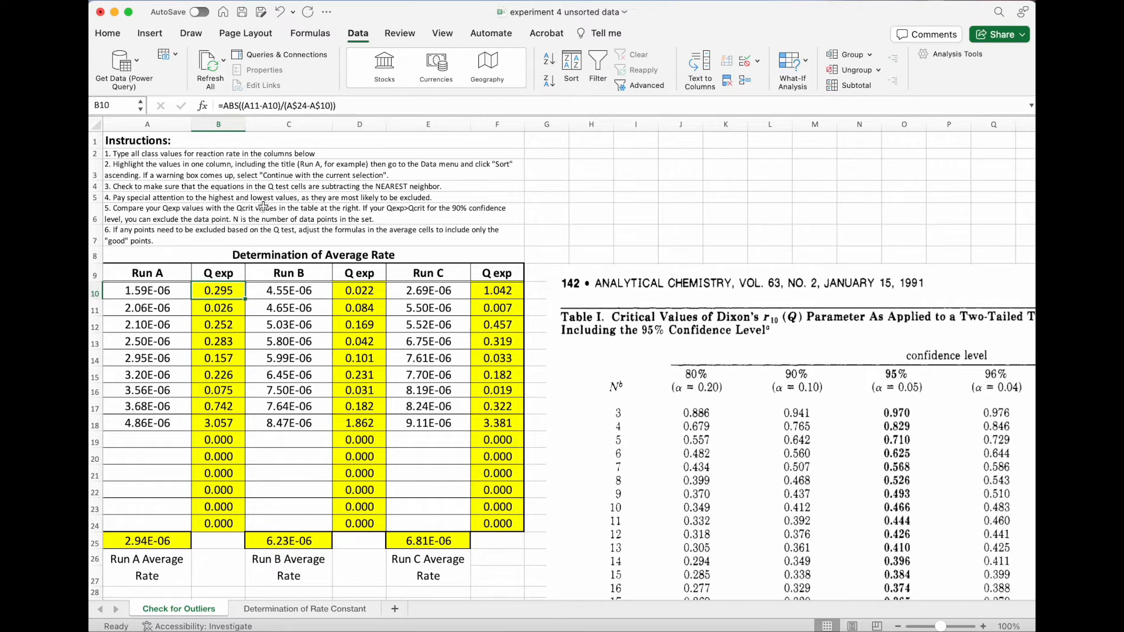
mouse_move(101, 428)
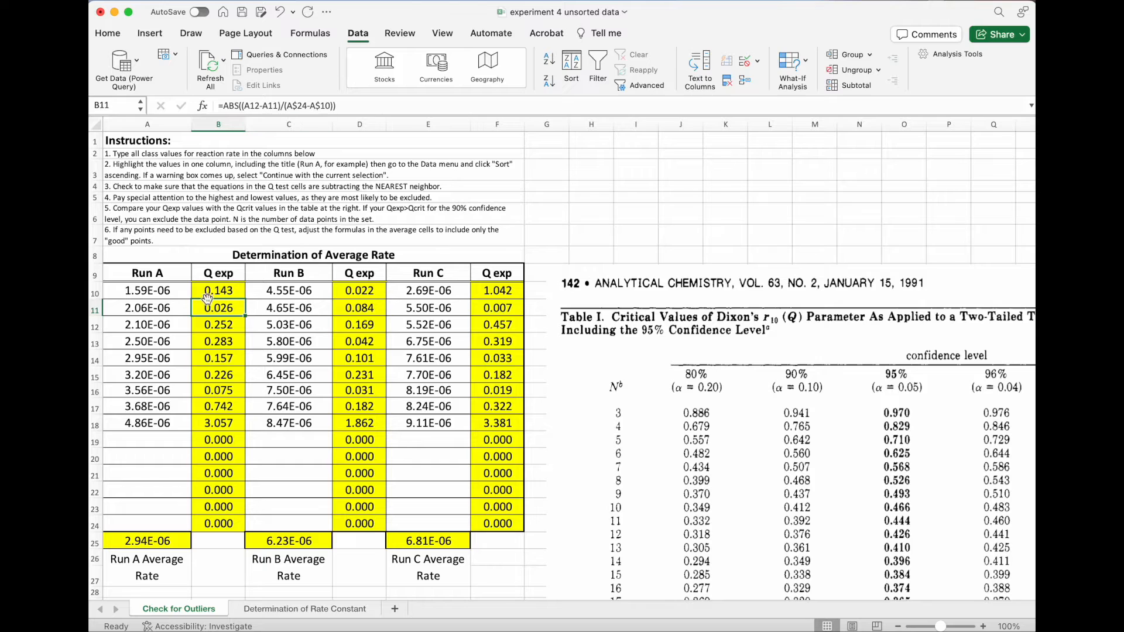
click(218, 291)
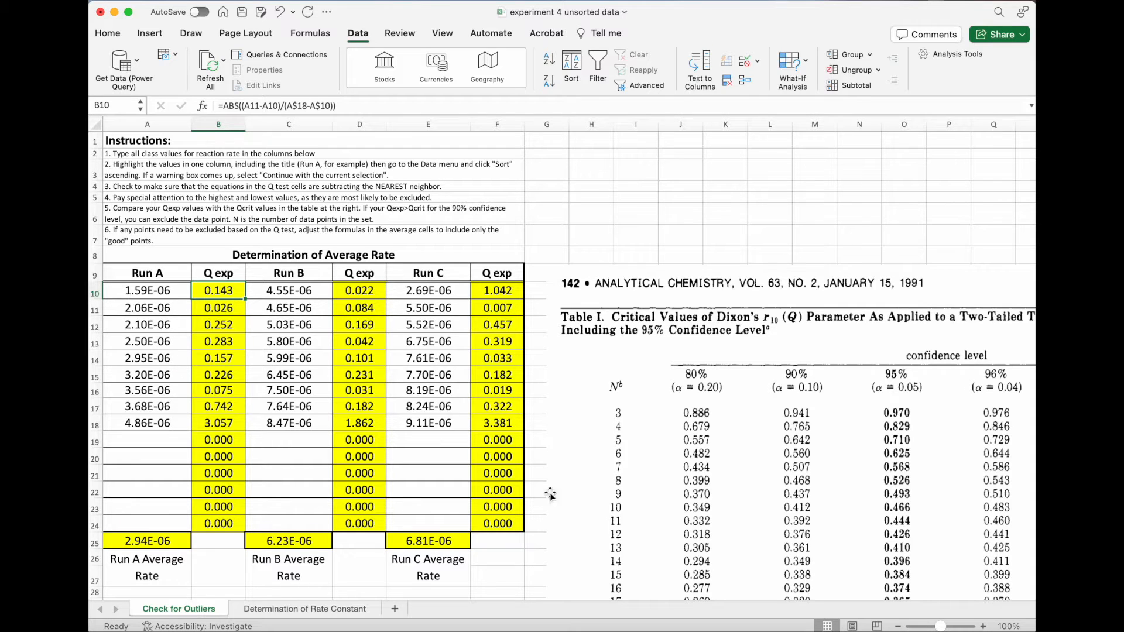
mouse_move(628, 500)
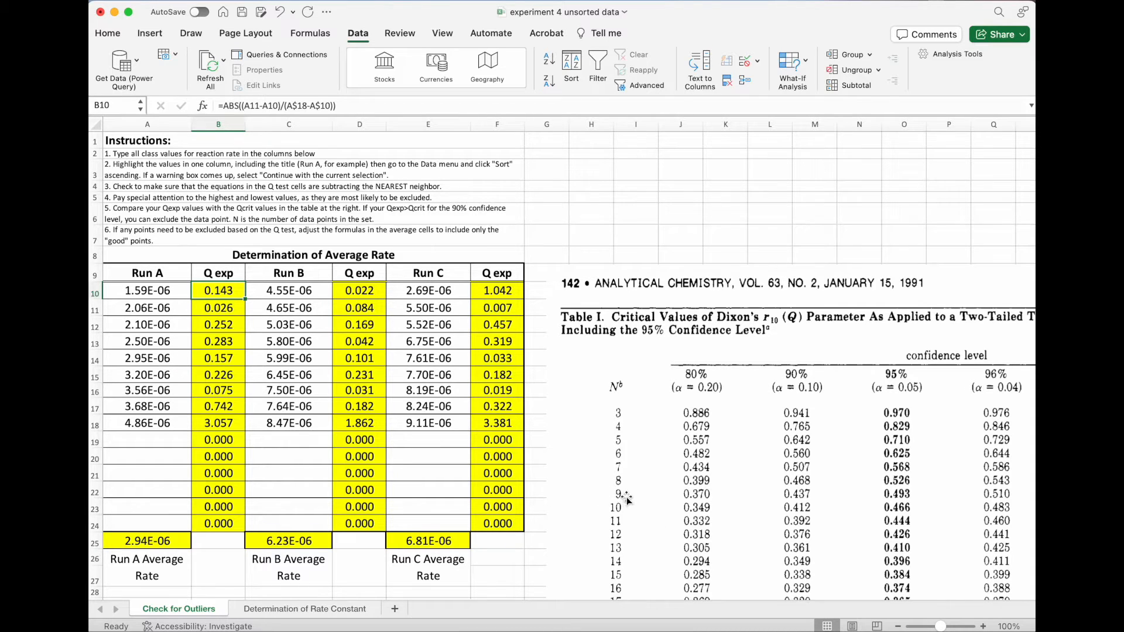
mouse_move(793, 487)
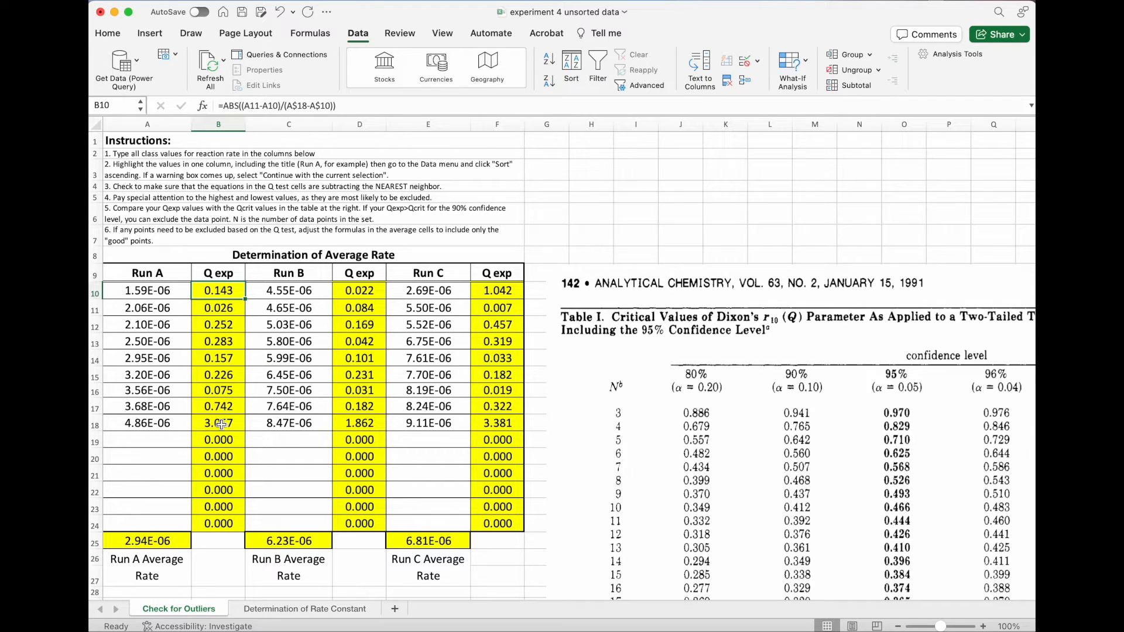
Set B18 to =ABS((A17-A18)/(A$18-A$10)) so the last Run A Q exp reads 0.361
click(218, 423)
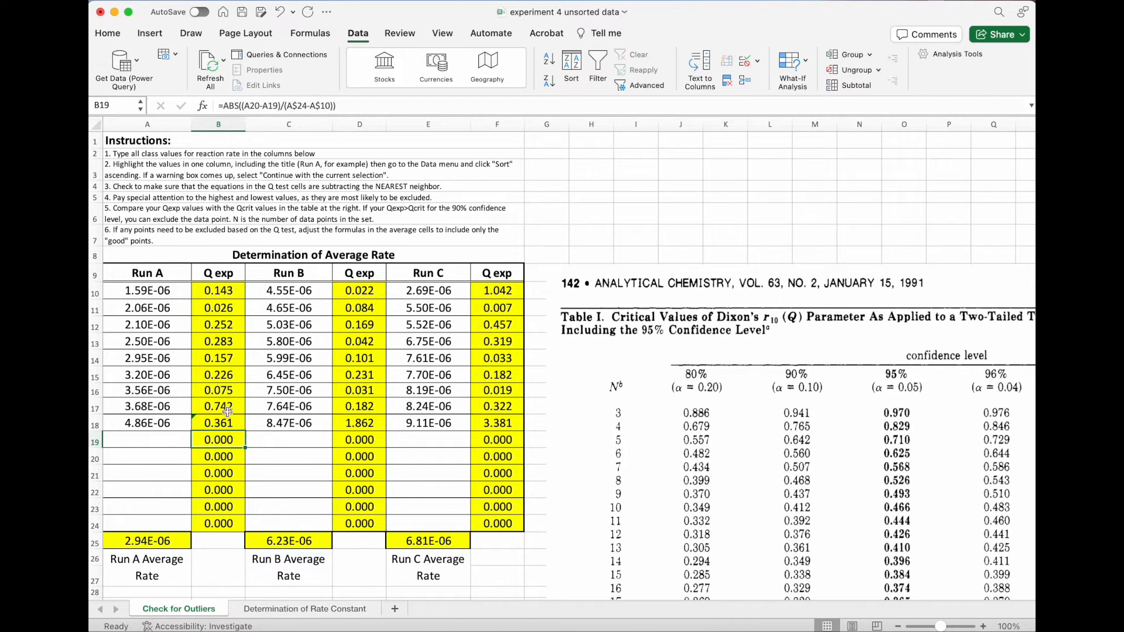
click(218, 423)
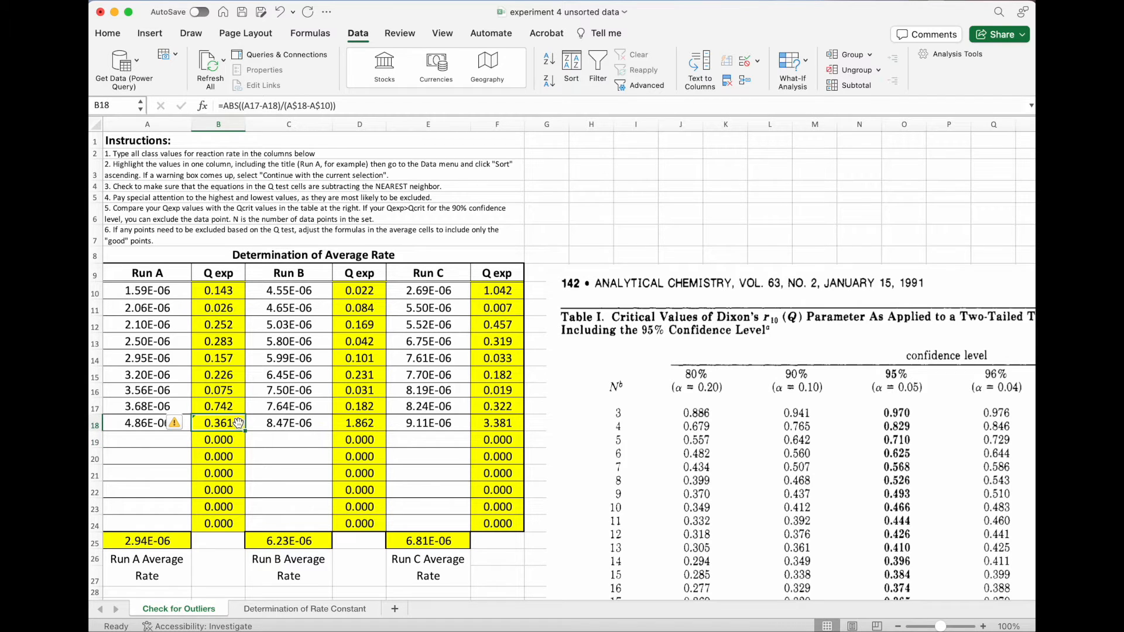
mouse_move(899, 507)
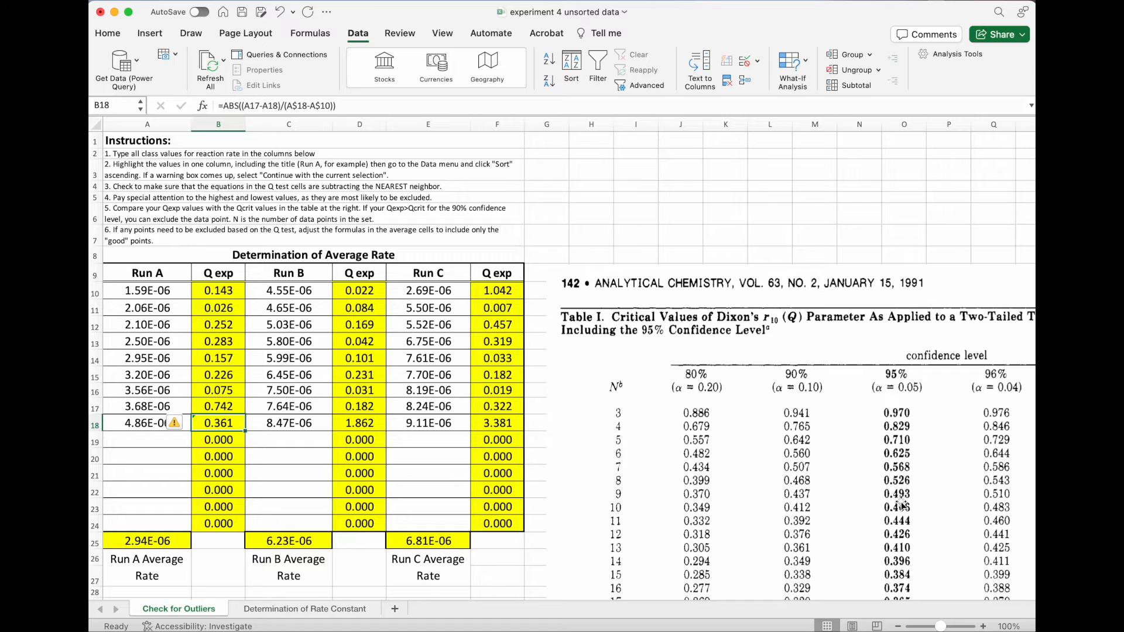
mouse_move(903, 507)
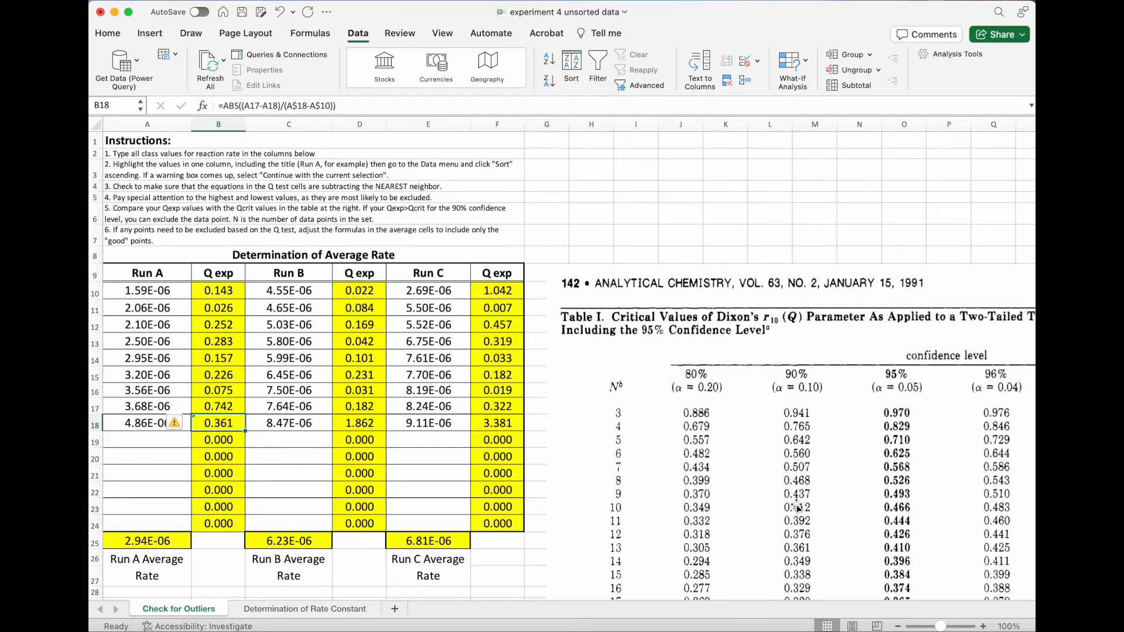
mouse_move(794, 506)
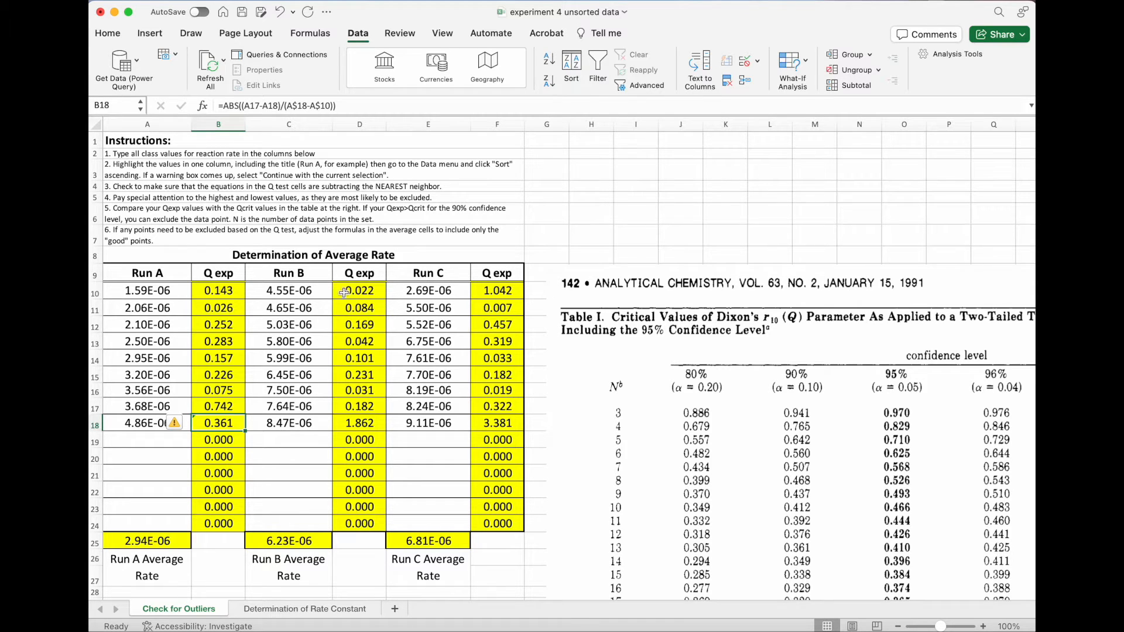
Fix D10 and D18 to use nearest neighbours over C$18-C$10, giving 0.025 and 0.212
click(359, 290)
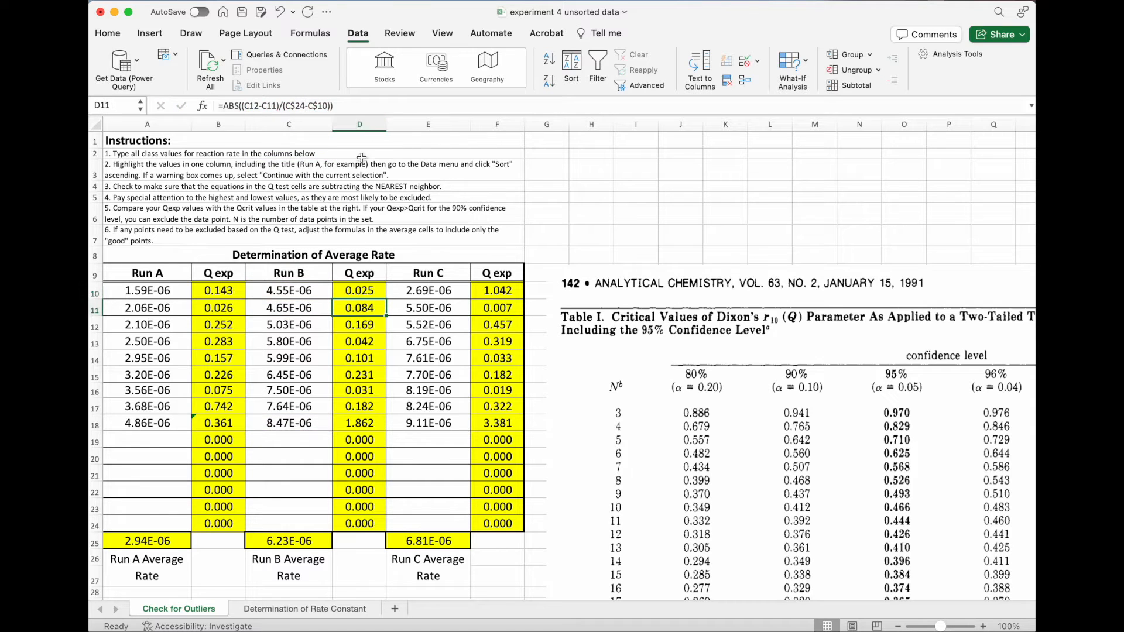
click(359, 423)
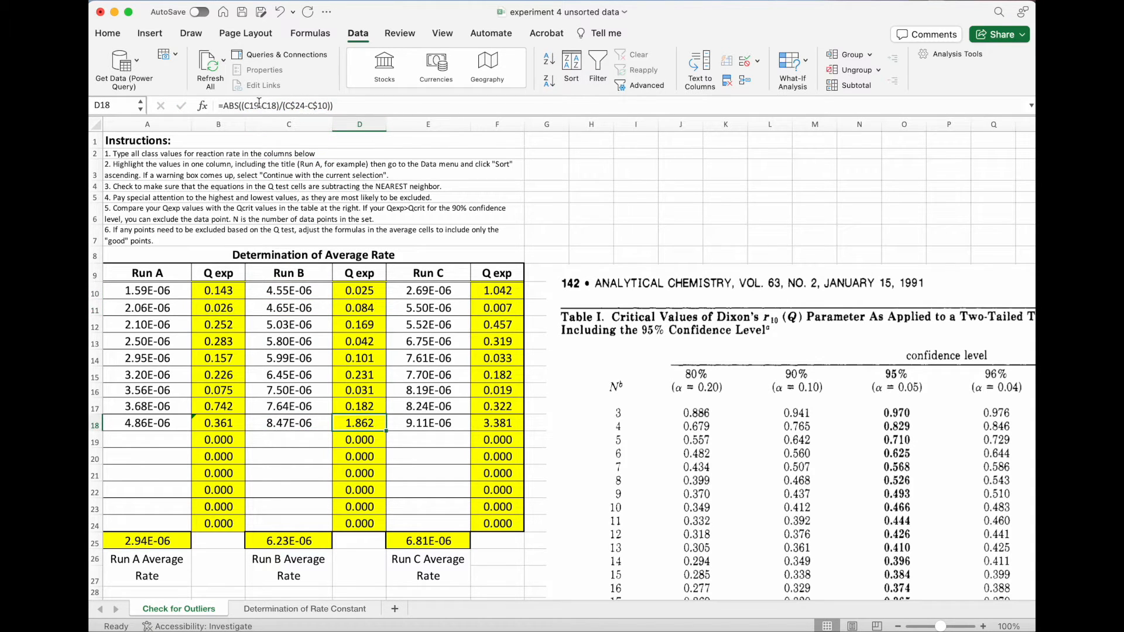
double_click(360, 422)
text(18)
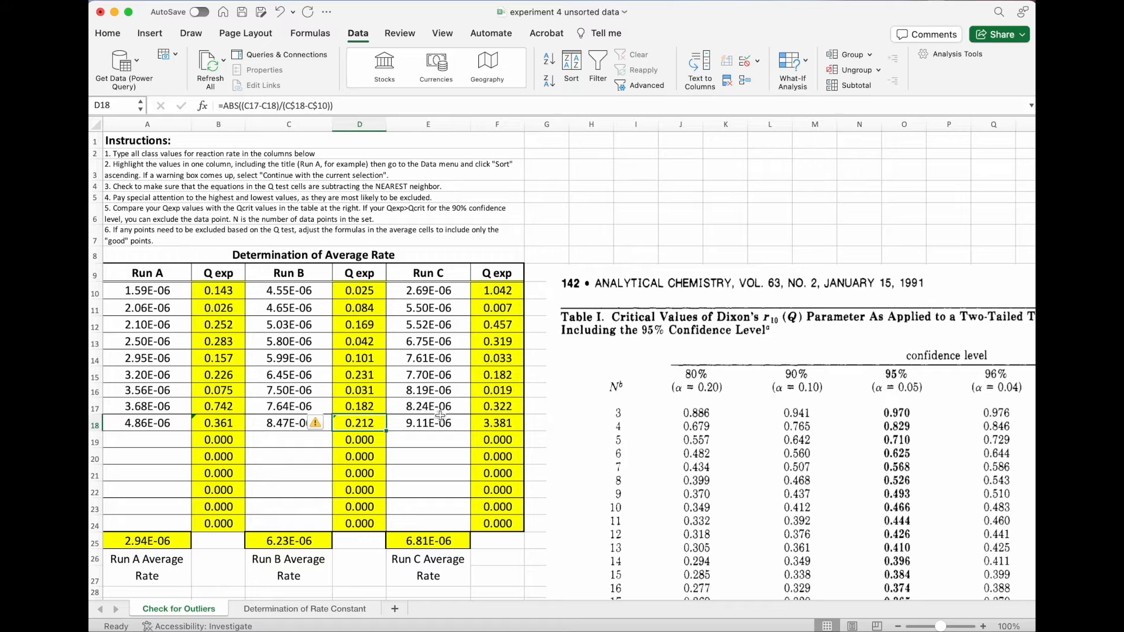
mouse_move(517, 290)
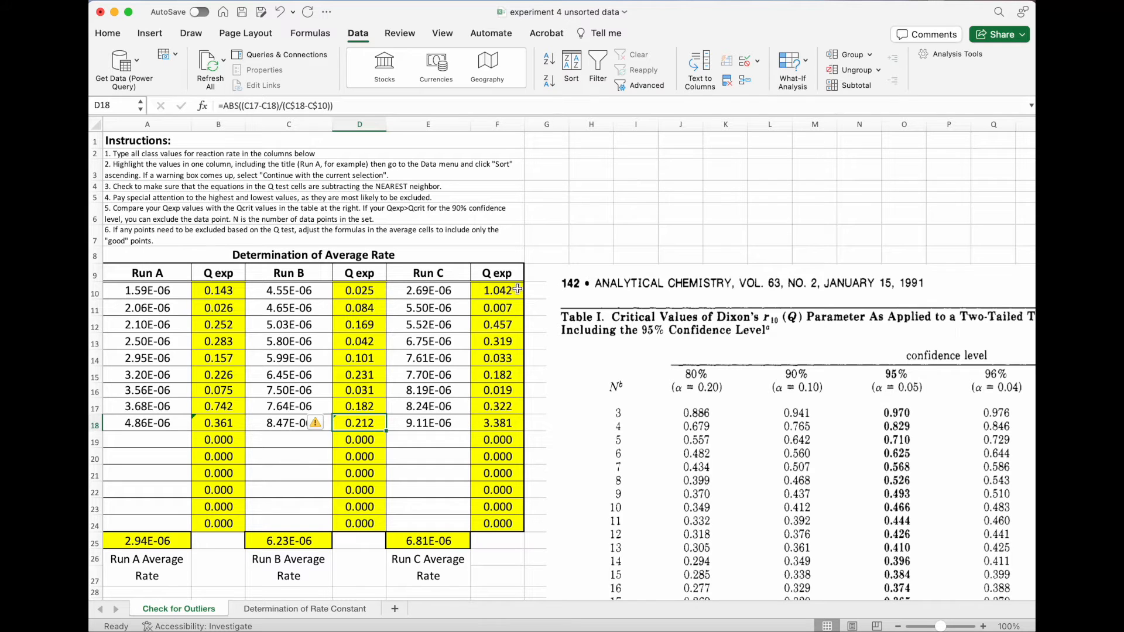
Fix F10 and F18 to use nearest neighbours over E$18-E$10, giving 0.437 and 0.135
click(497, 291)
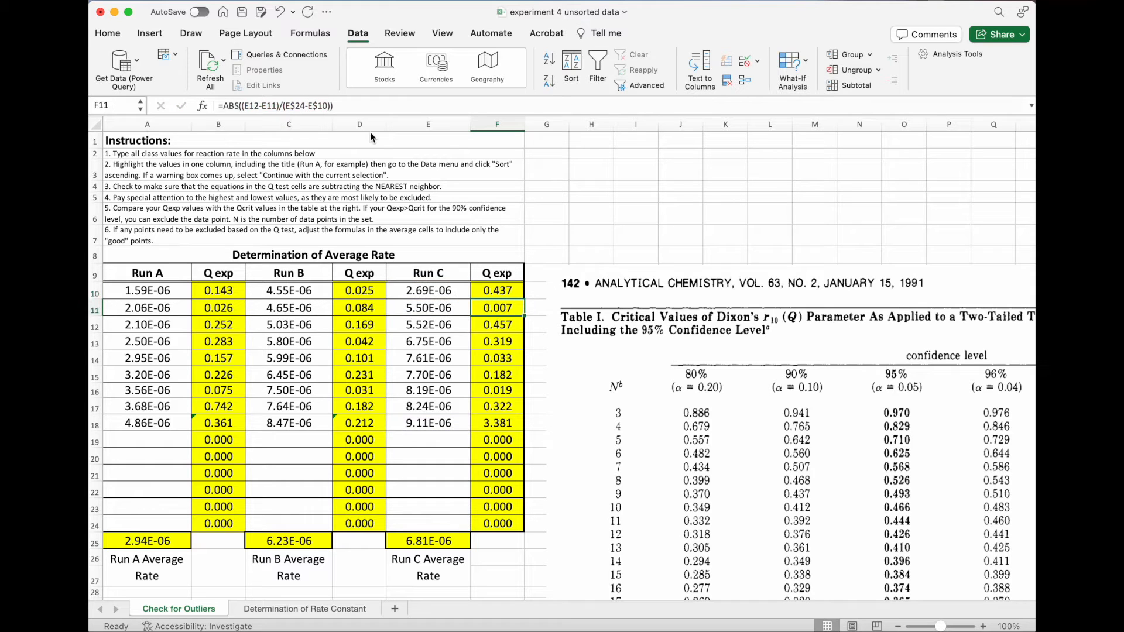
click(496, 423)
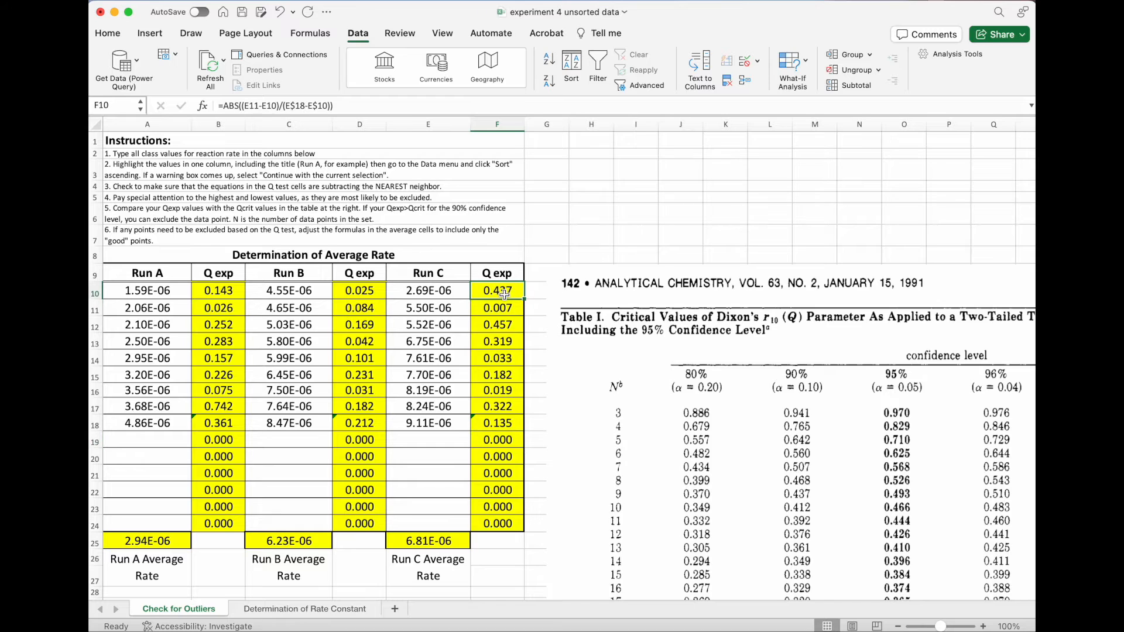
mouse_move(500, 290)
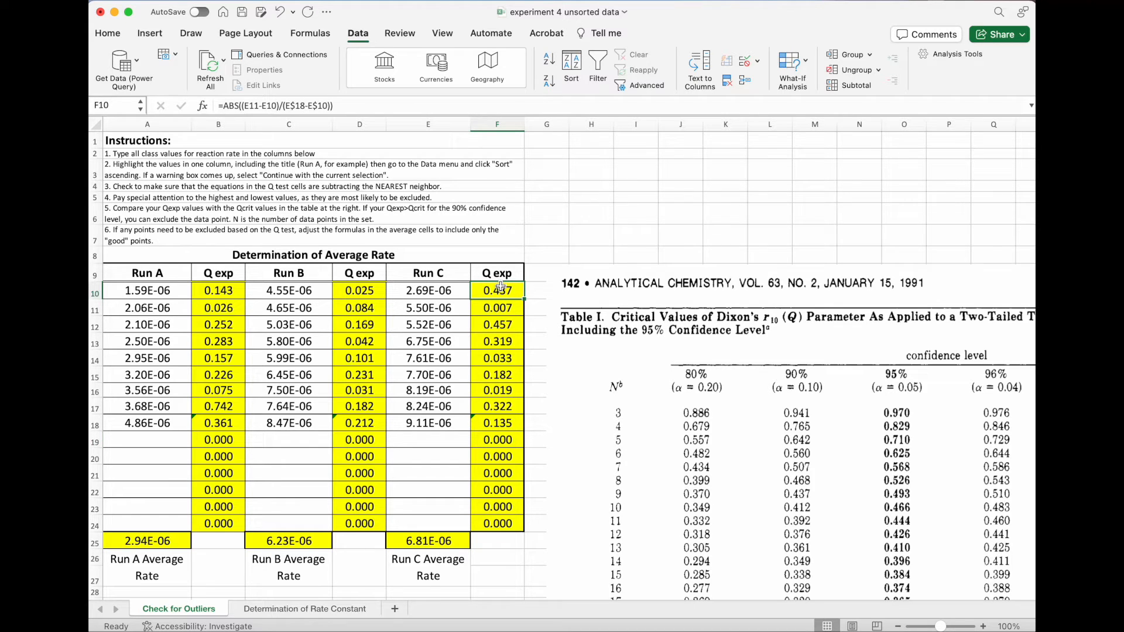
mouse_move(663, 517)
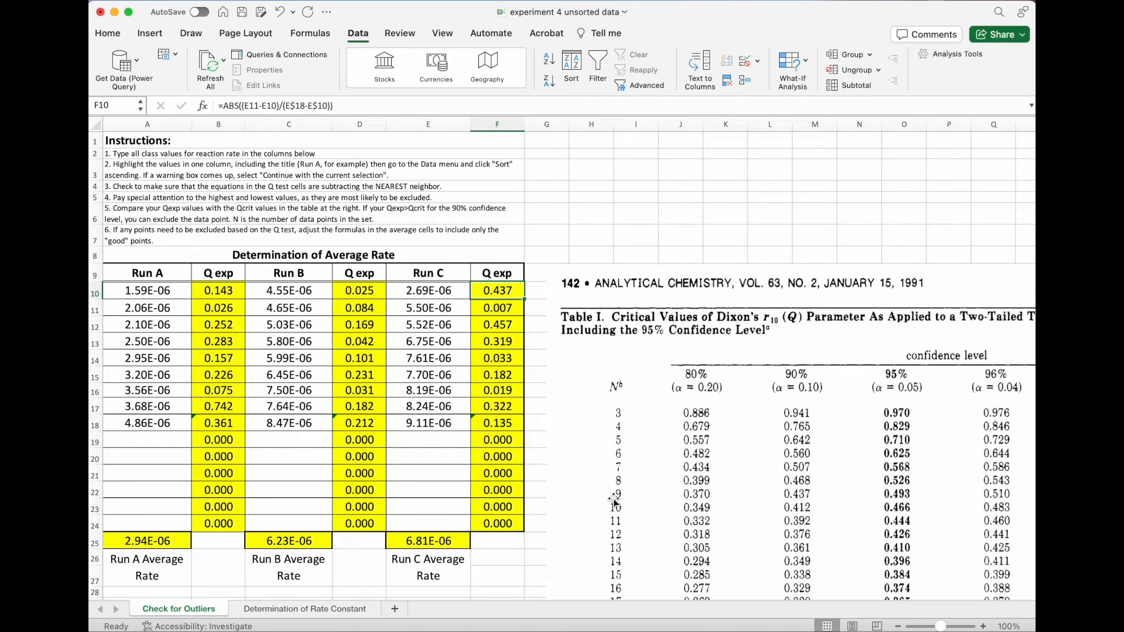
mouse_move(751, 507)
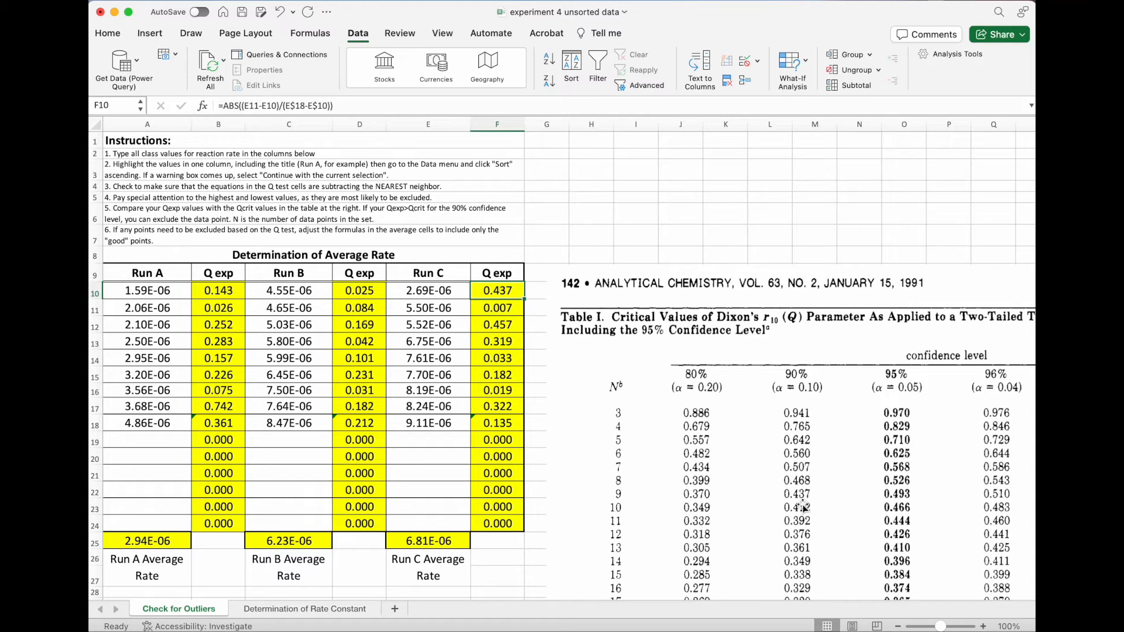
mouse_move(797, 507)
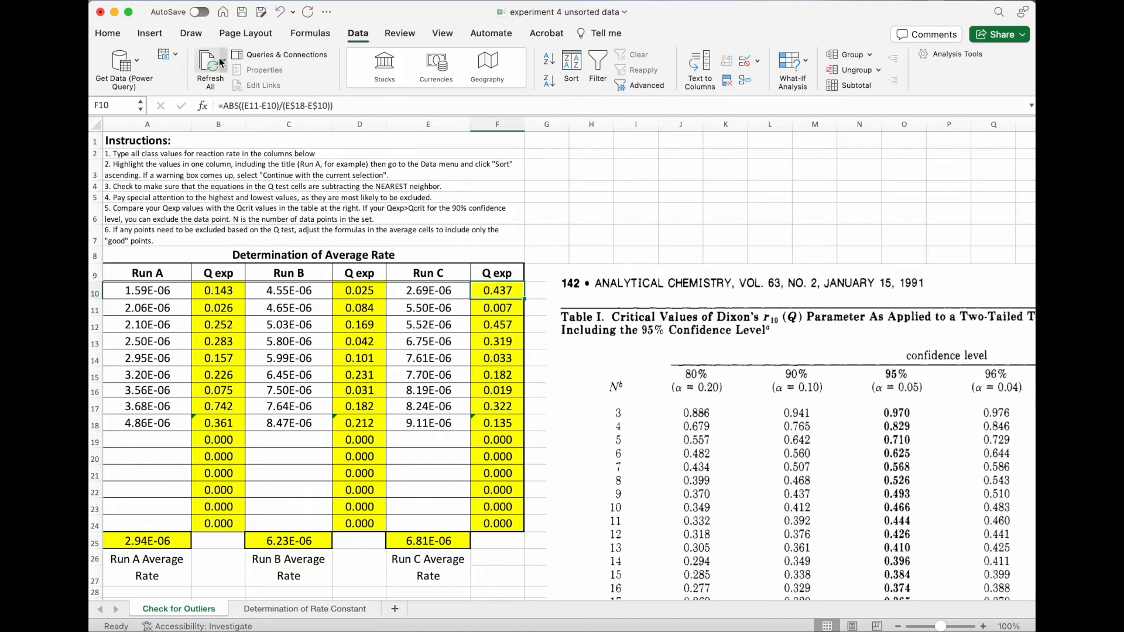
Apply a red fill to cell F10 flagging the 0.437 Q exp as an outlier
click(107, 33)
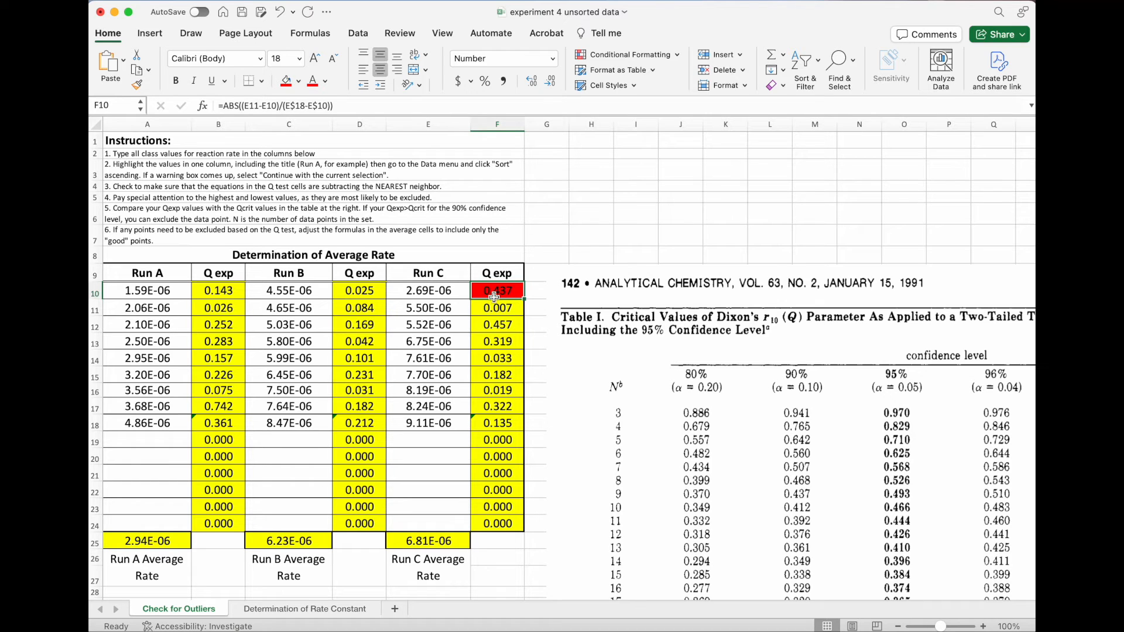
mouse_move(464, 379)
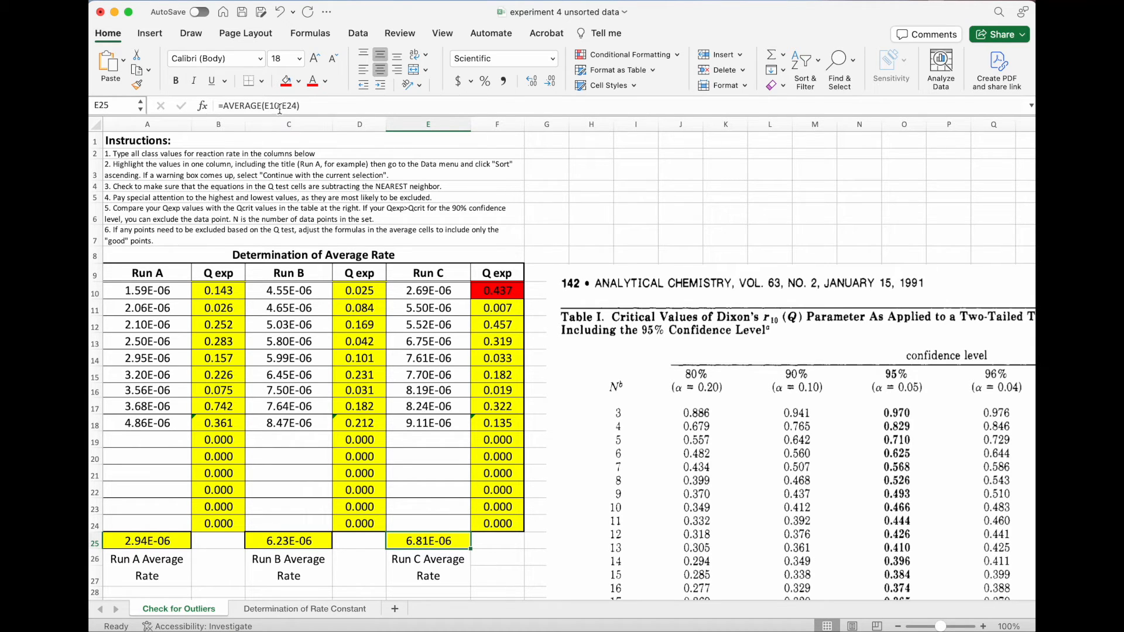
Change E25 to =AVERAGE(E11:E18) so Run C averages 7.33E-06, and check Run A's average
double_click(428, 542)
text(1)
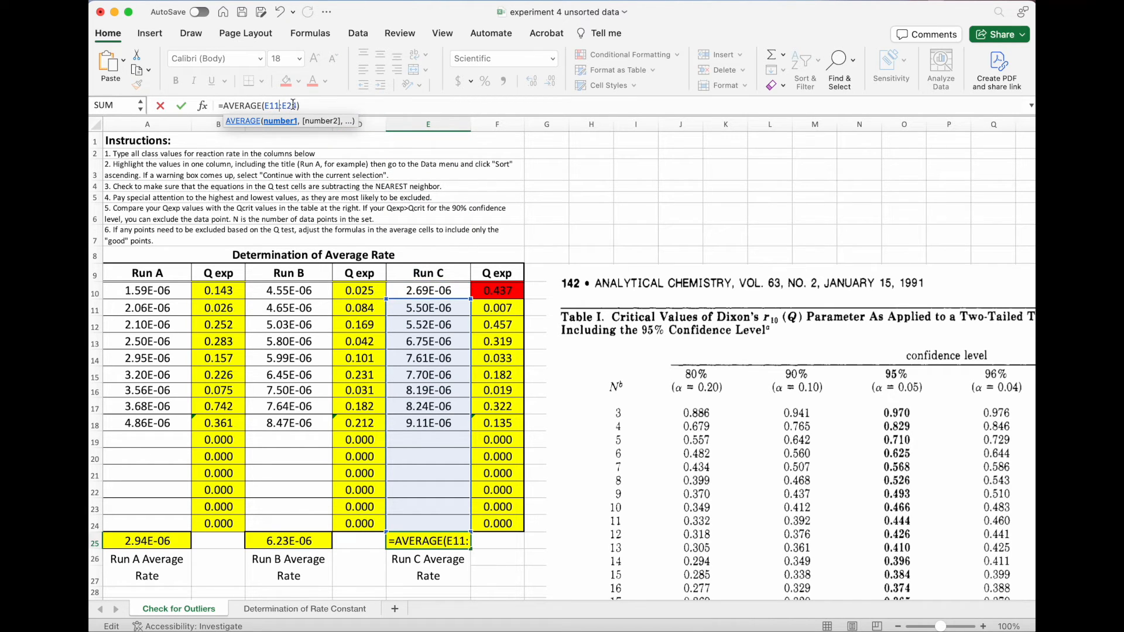
text(E)
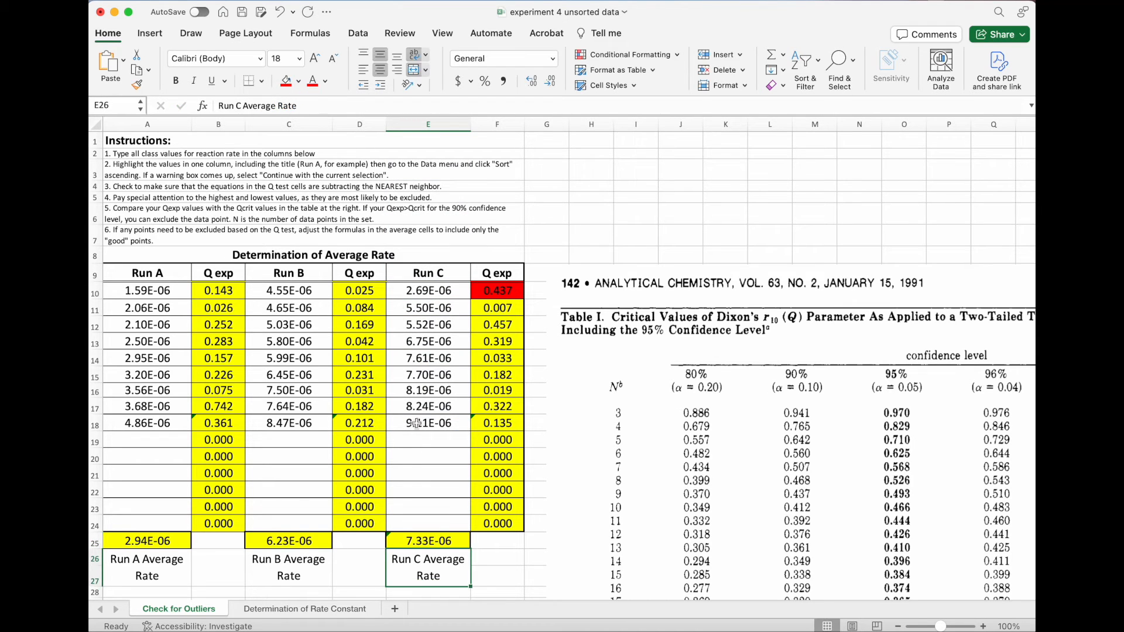
click(429, 541)
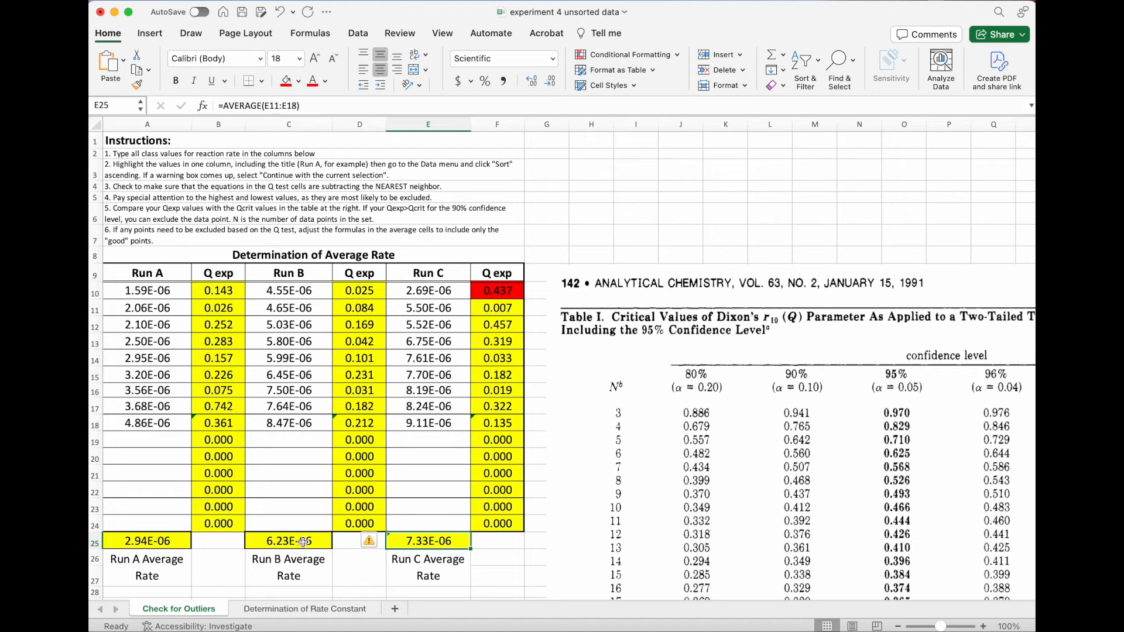
click(288, 541)
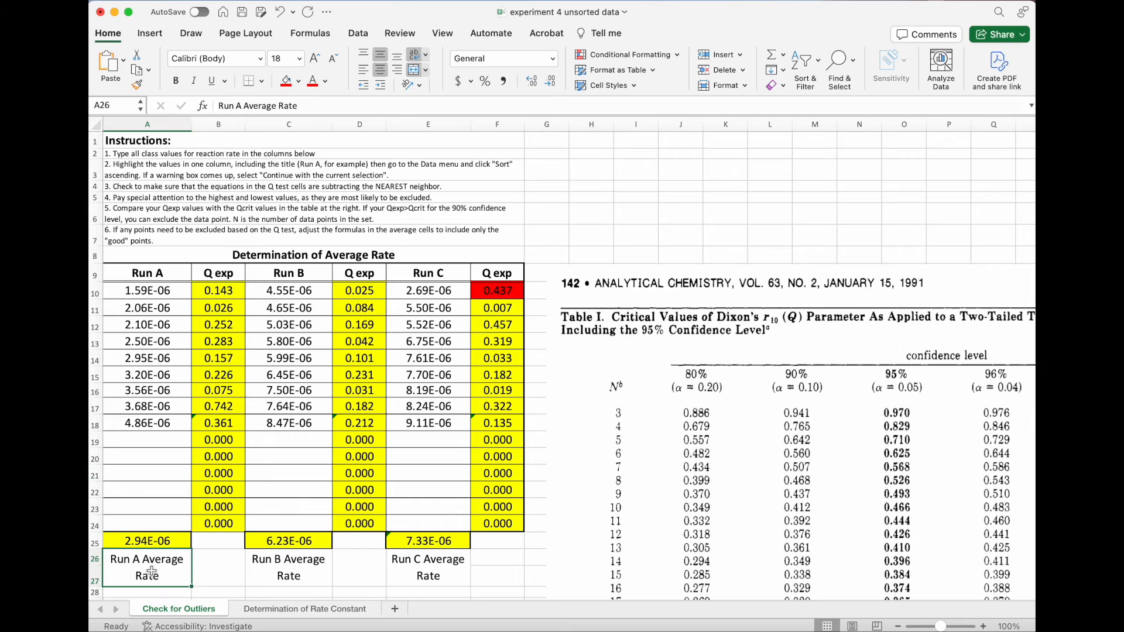
mouse_move(426, 539)
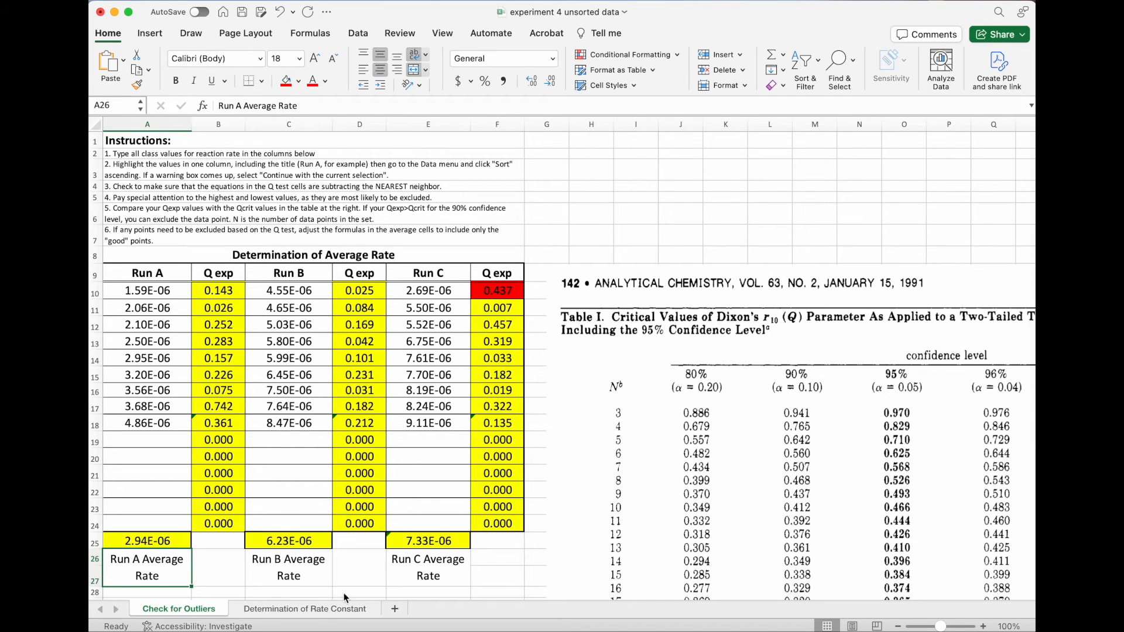
Show the Determination of Rate Constant sheet at about 168% zoom with the 3.97E-04 average
click(304, 609)
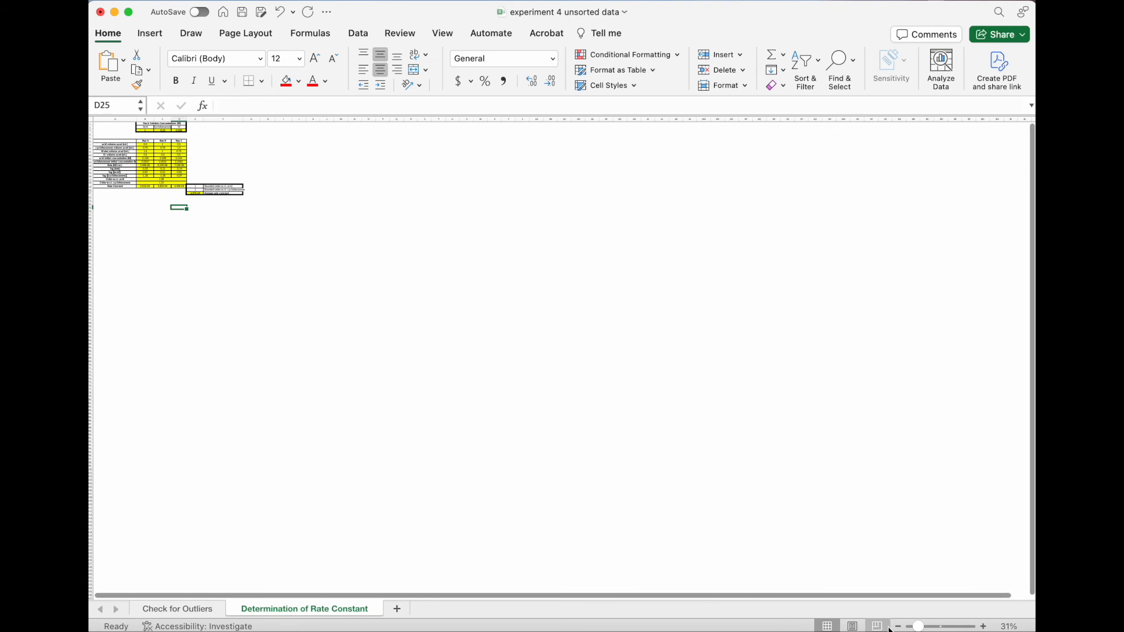
drag(919, 626, 943, 625)
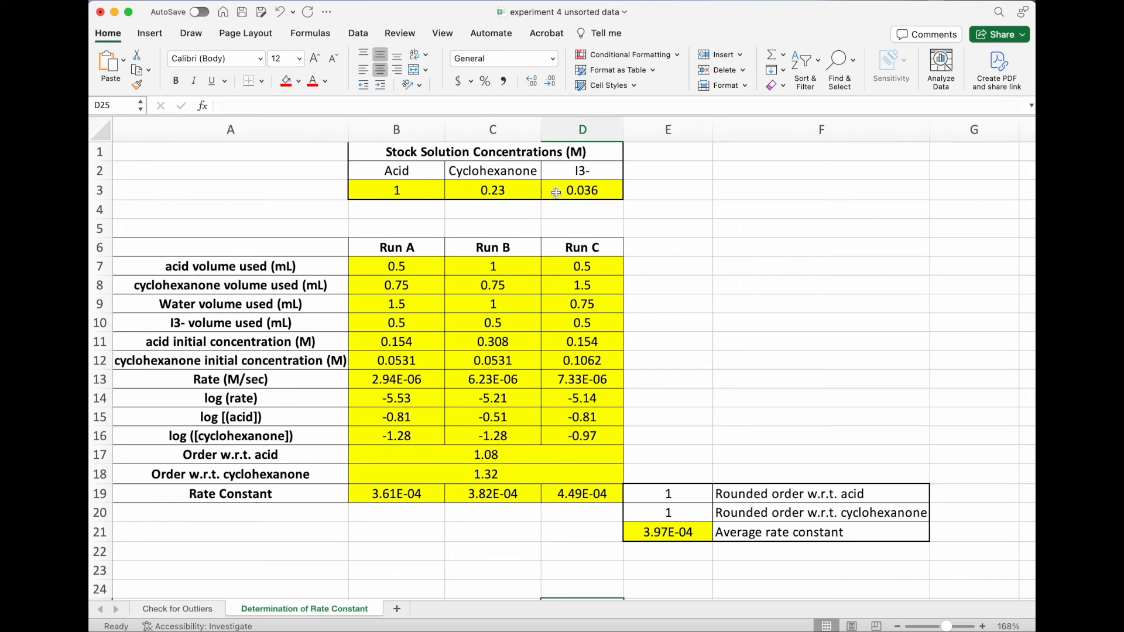
mouse_move(448, 191)
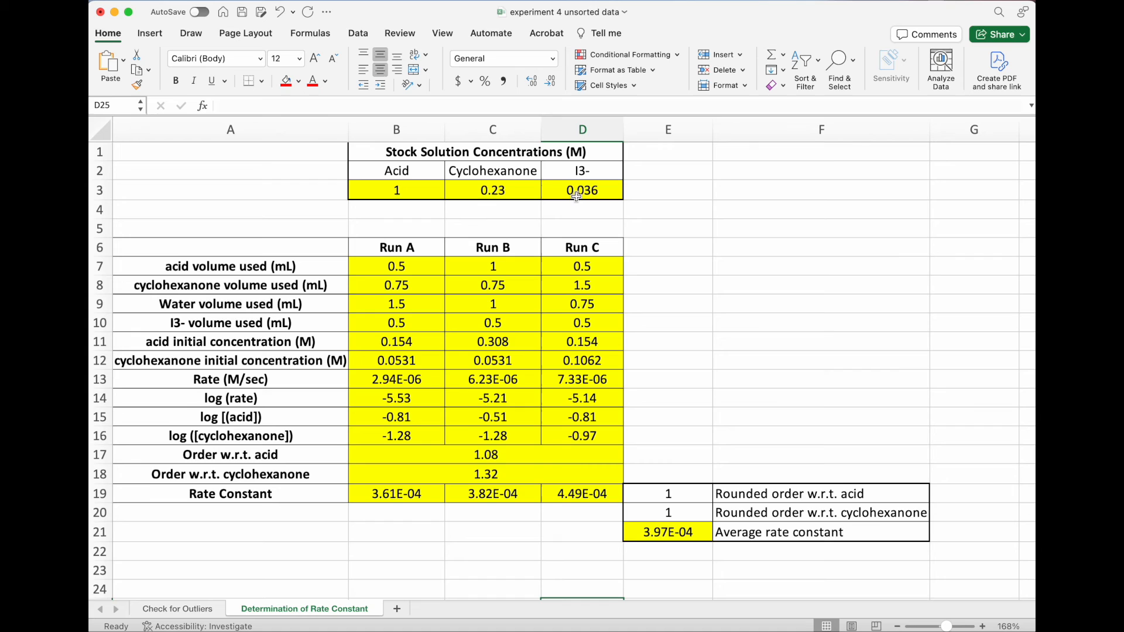
mouse_move(369, 418)
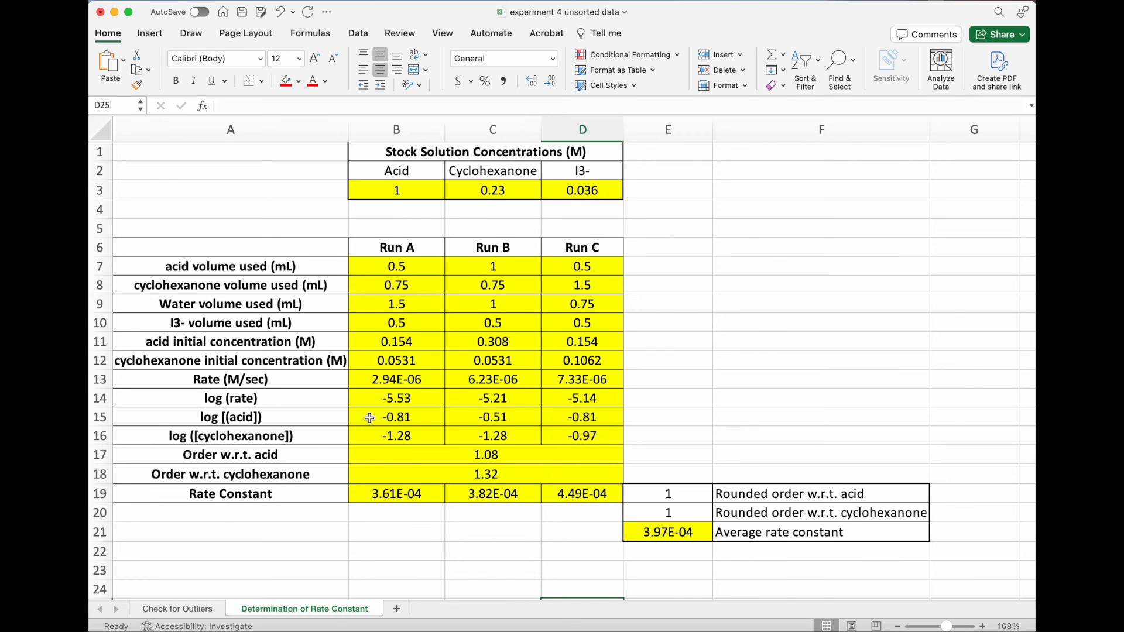
mouse_move(369, 380)
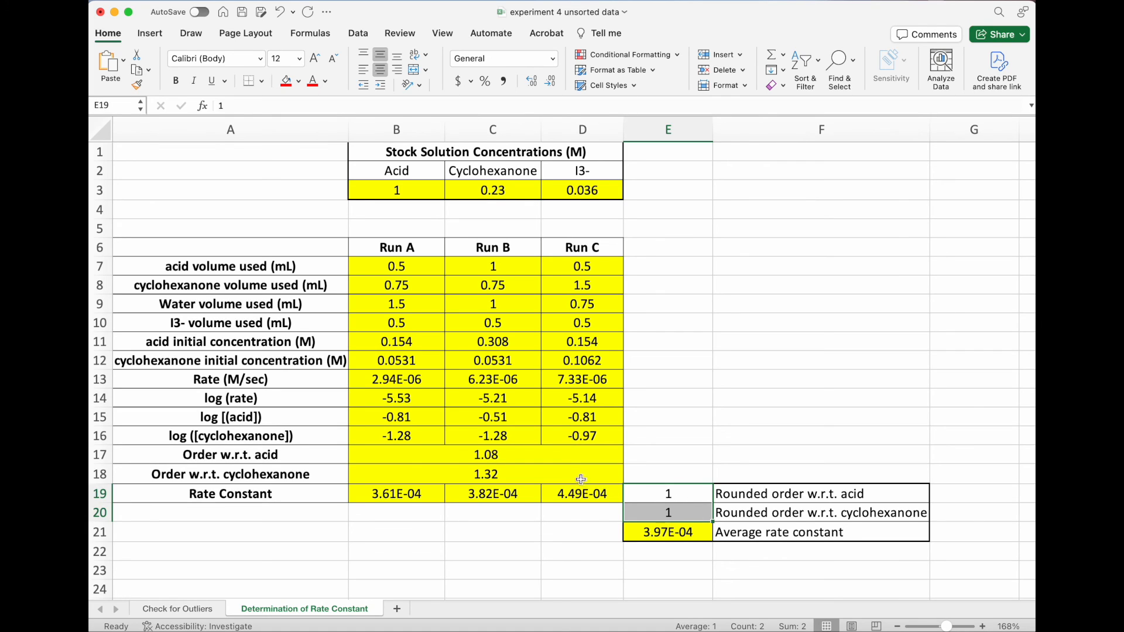
mouse_move(527, 461)
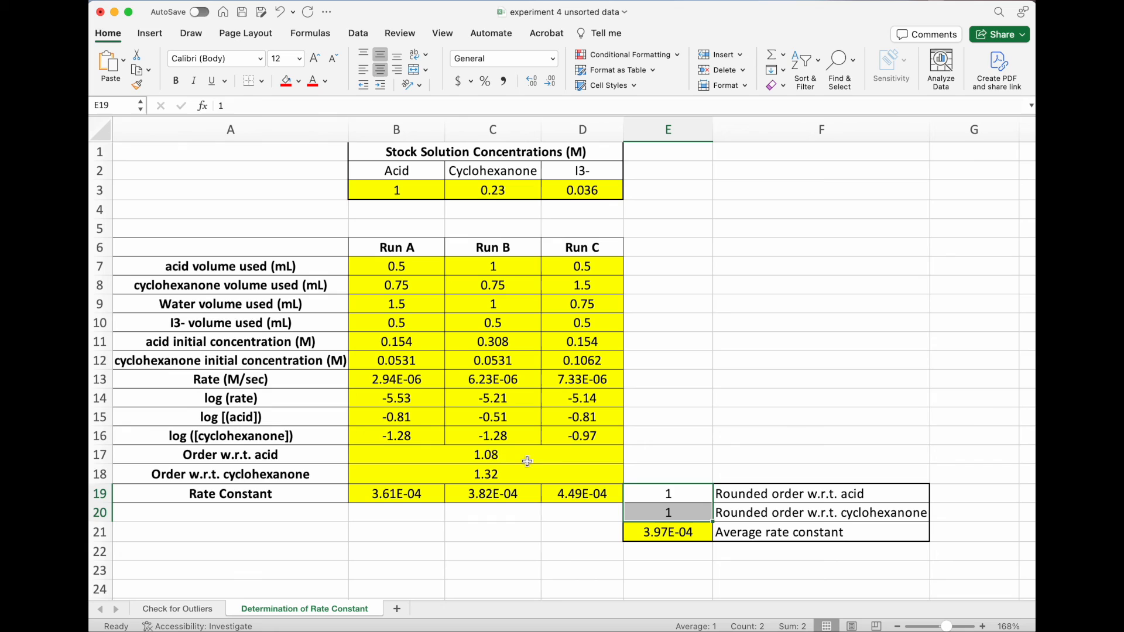
mouse_move(541, 458)
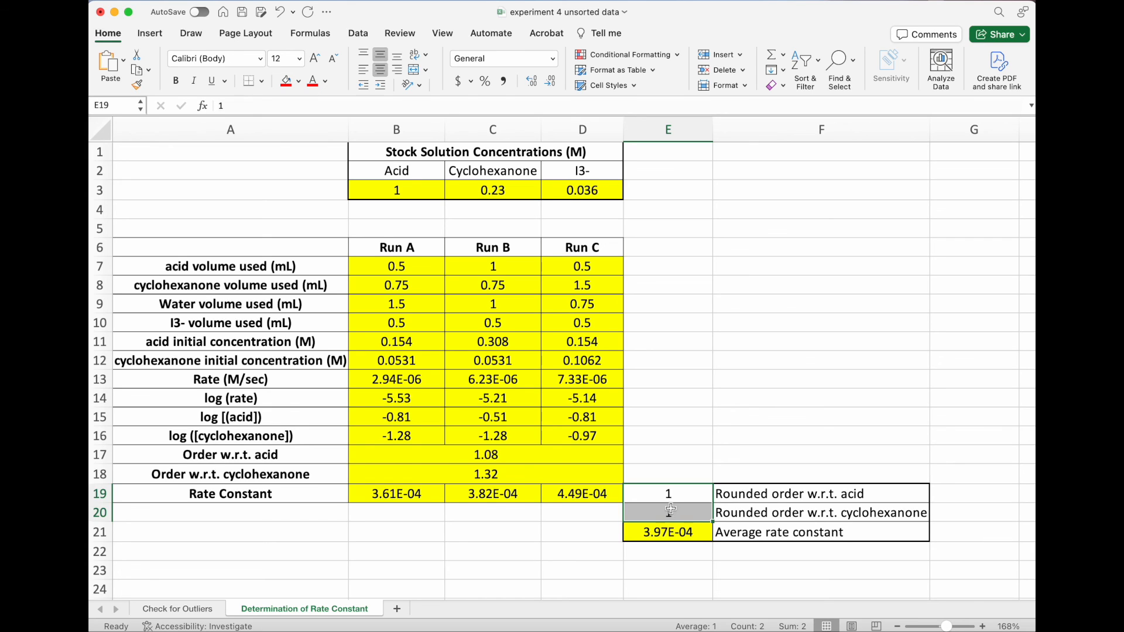
text(1)
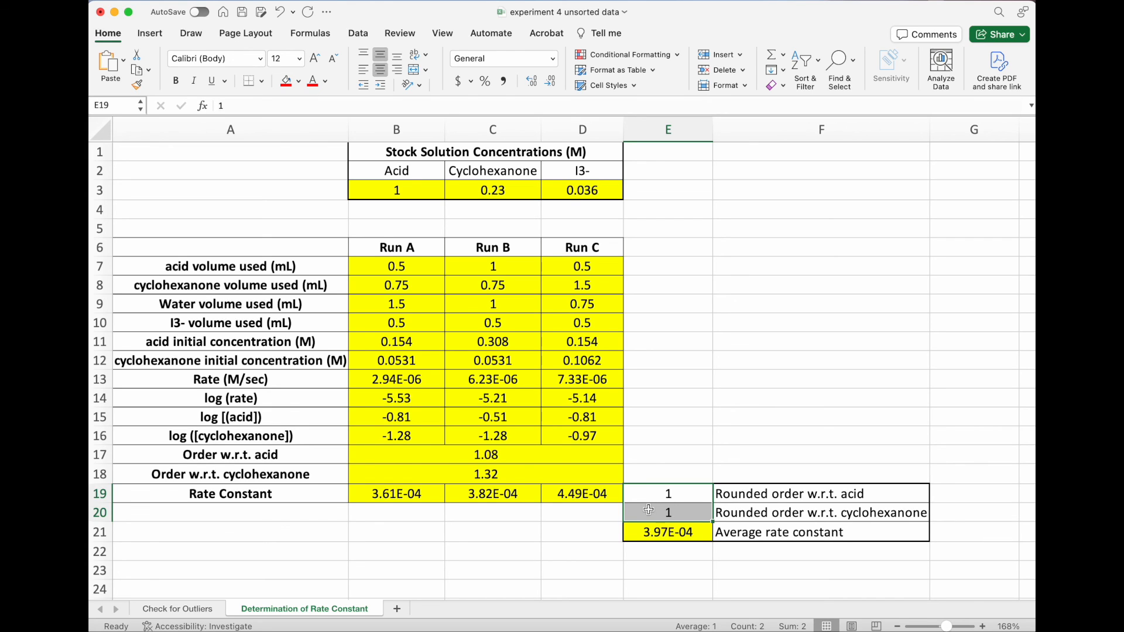